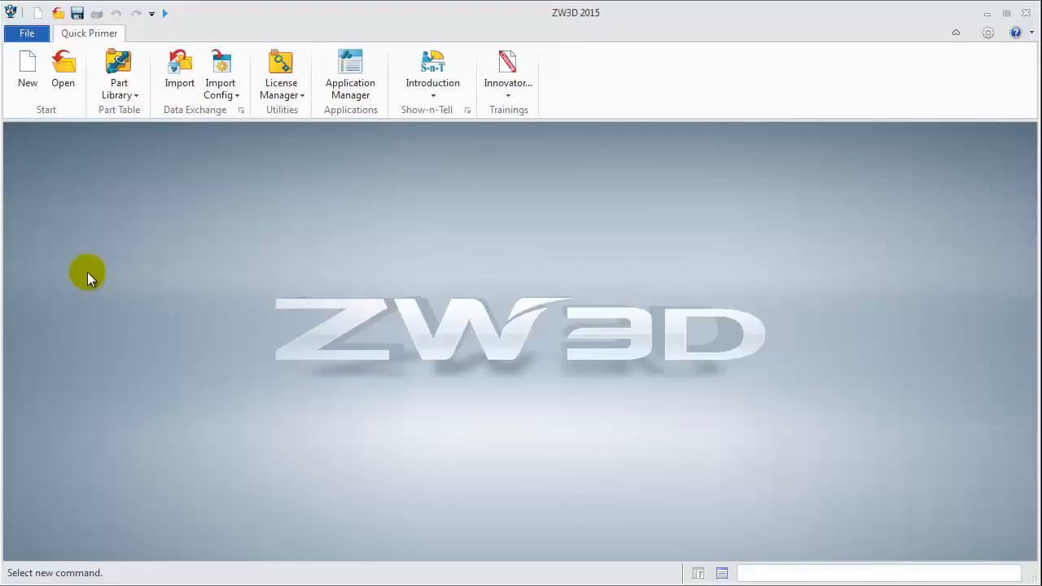
mouse_move(27, 69)
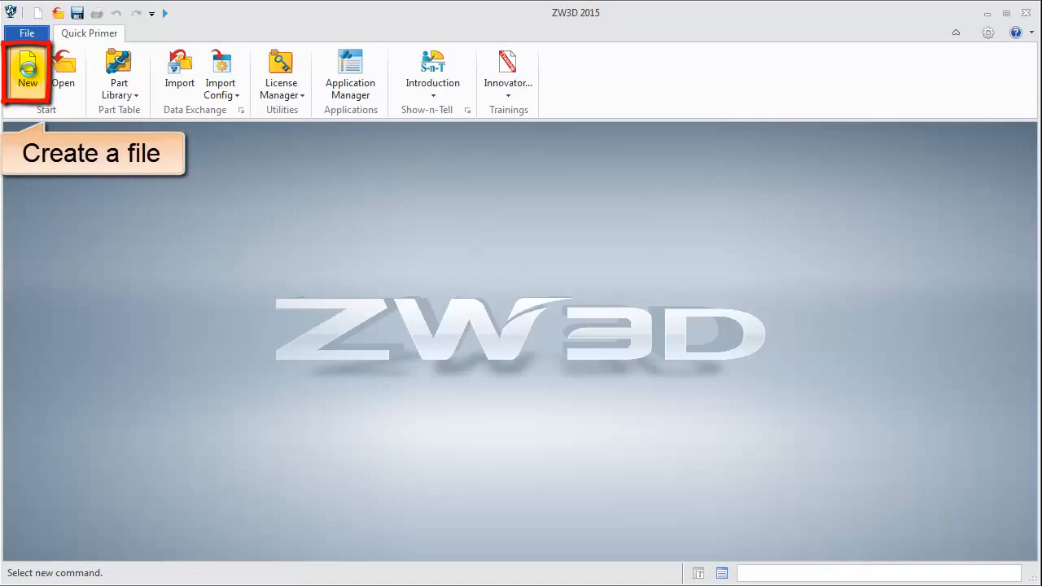
Create a new Part001.Z3 part file from the Default template
left_click(28, 73)
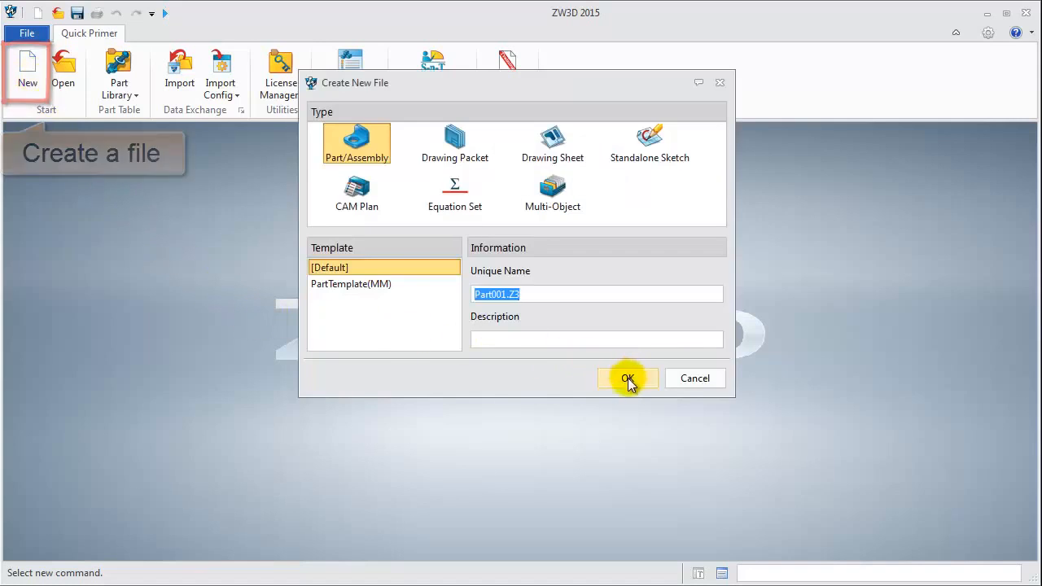
left_click(627, 378)
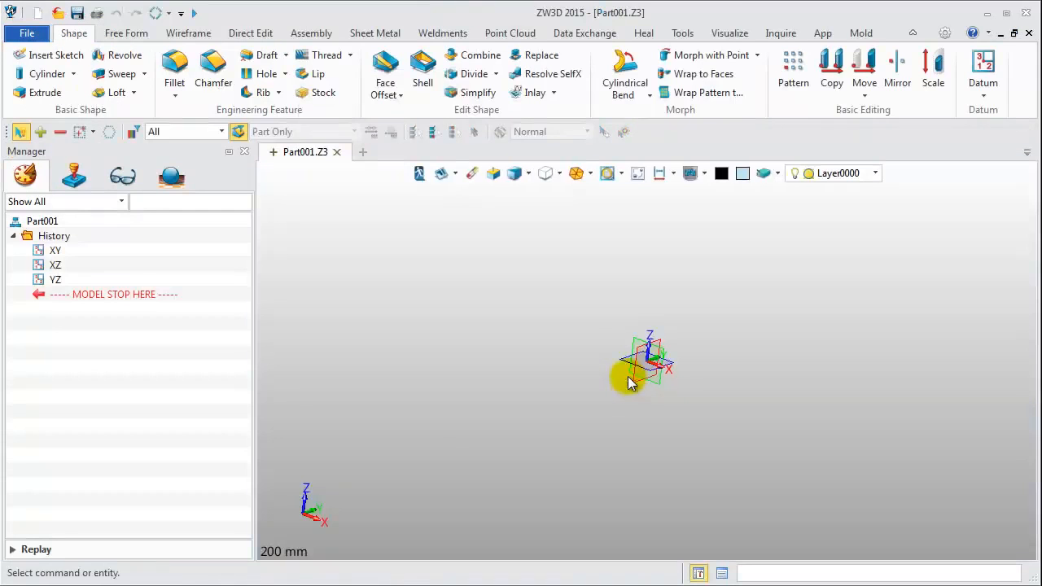
Insert Sketch1 on the XY plane from the right-click menu
right_click(633, 383)
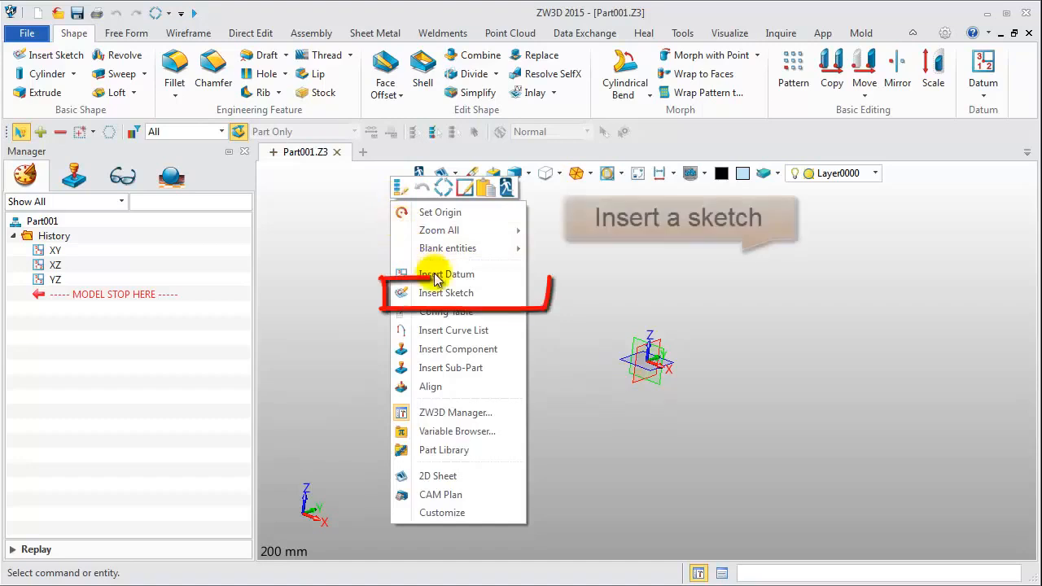
left_click(446, 293)
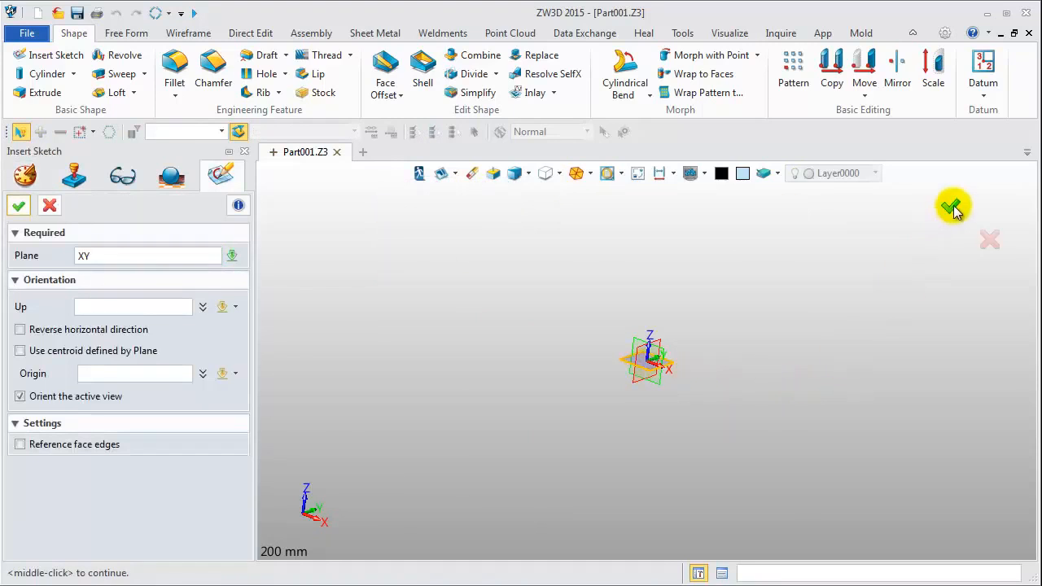
left_click(952, 206)
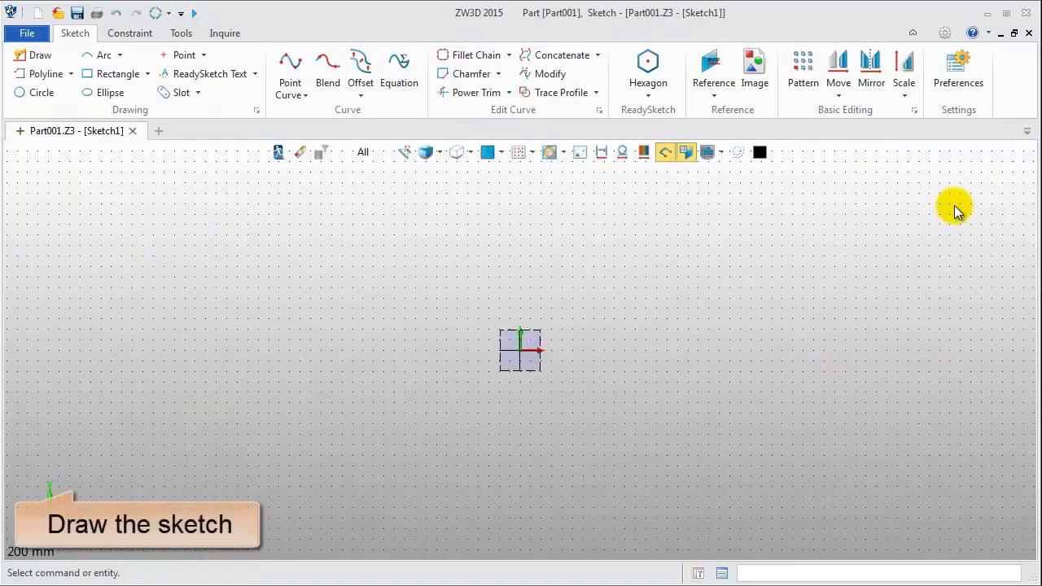
Draw a radius 40 circle at 0,0 and a small circle centred at 30,0
left_click(41, 92)
type("20")
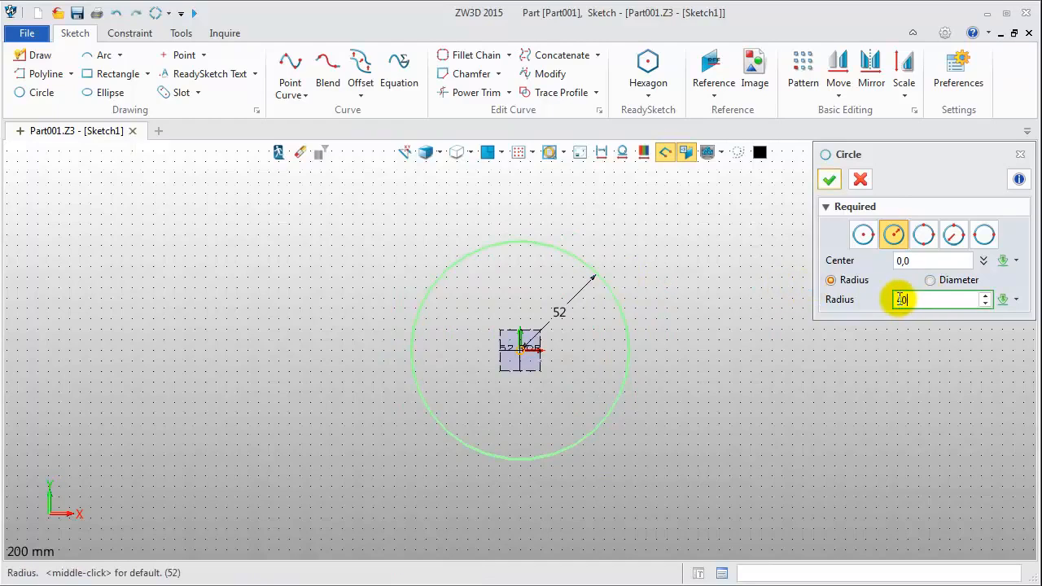
left_click(829, 180)
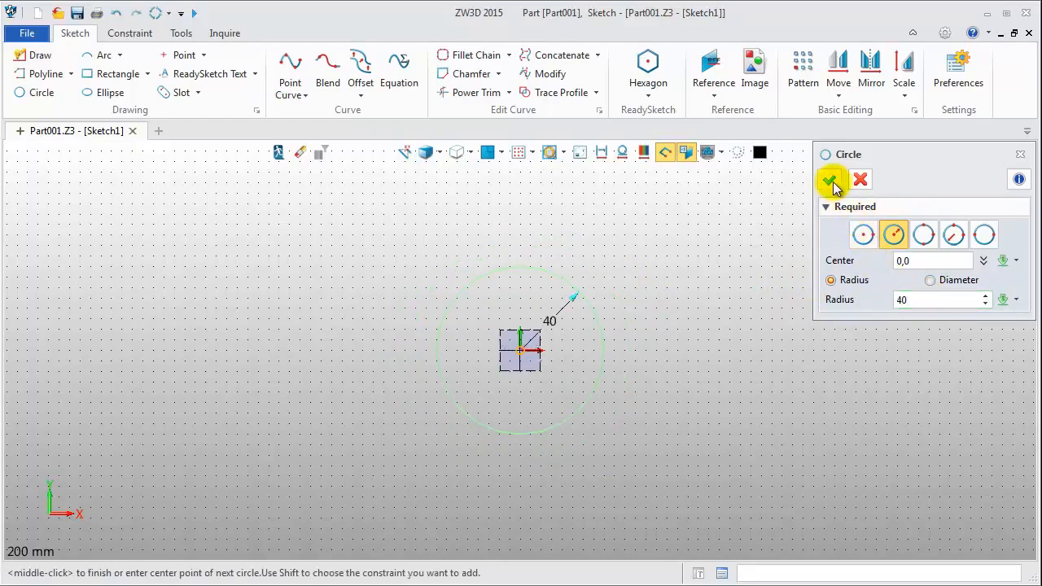
left_click(829, 179)
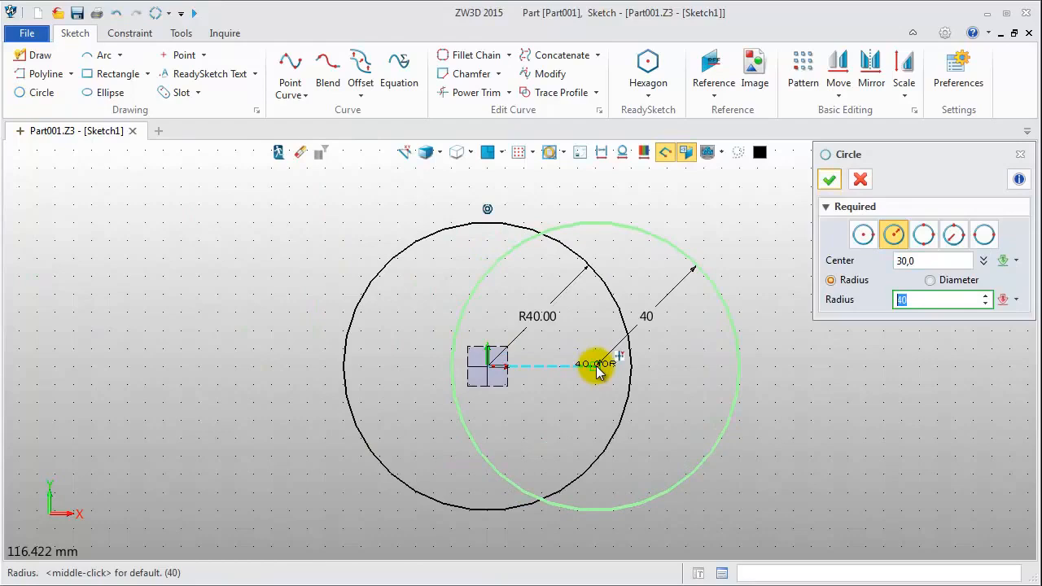
type("4")
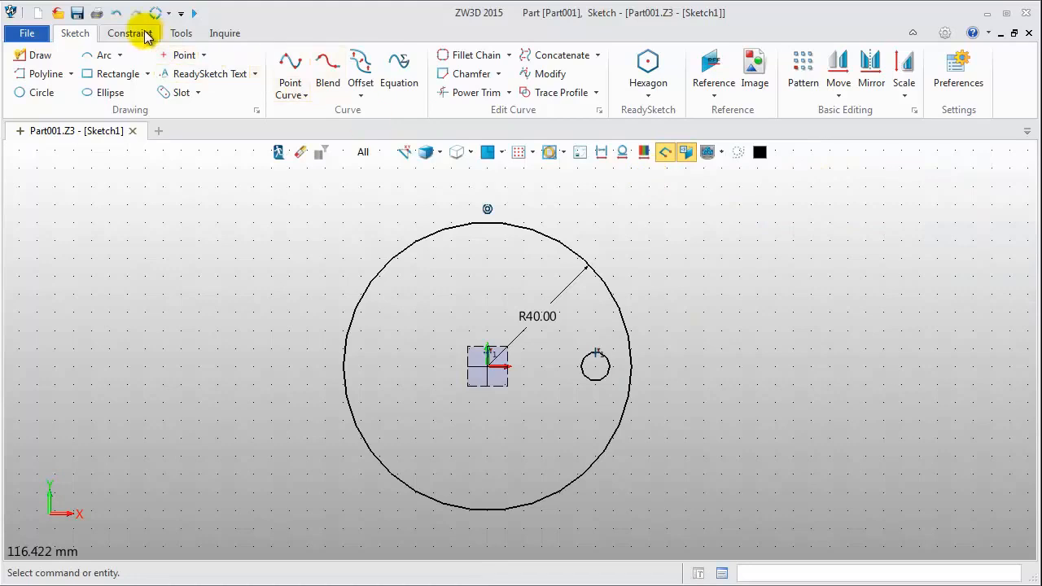
Dimension the small circle's centre 30 from the YZ axis with Quick Dimension
left_click(130, 32)
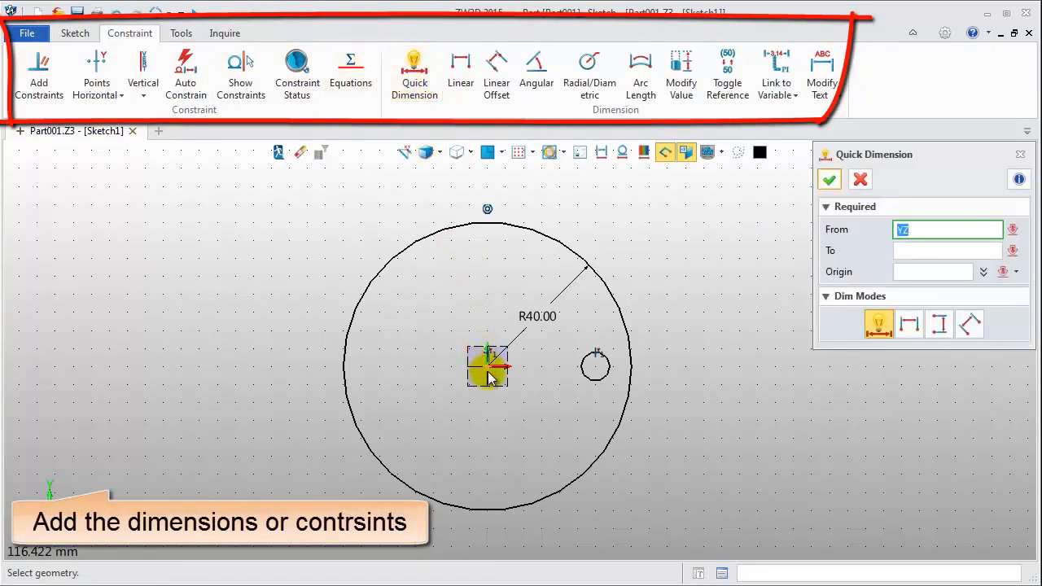
left_click(596, 365)
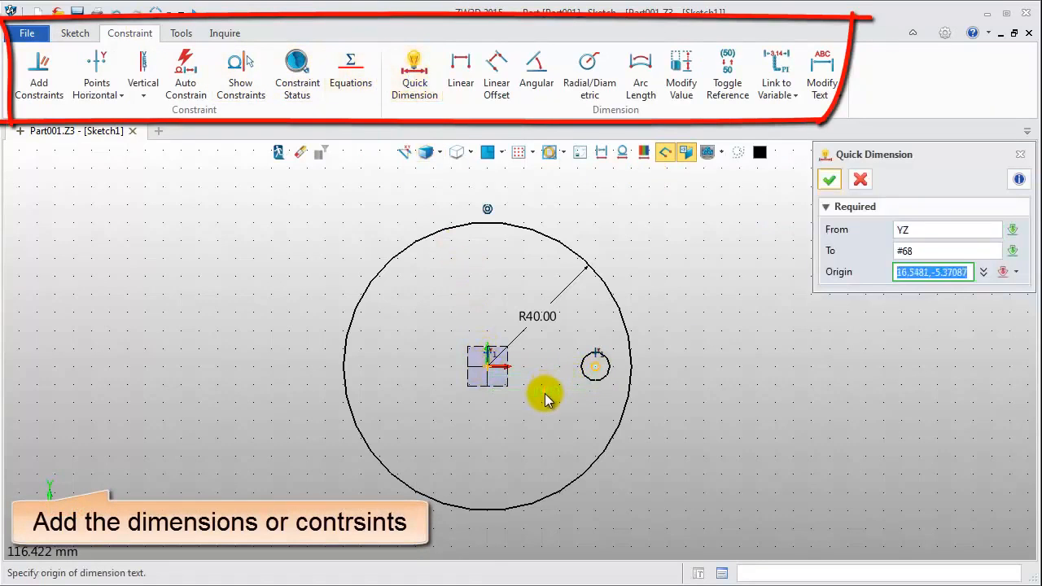
left_click(546, 399)
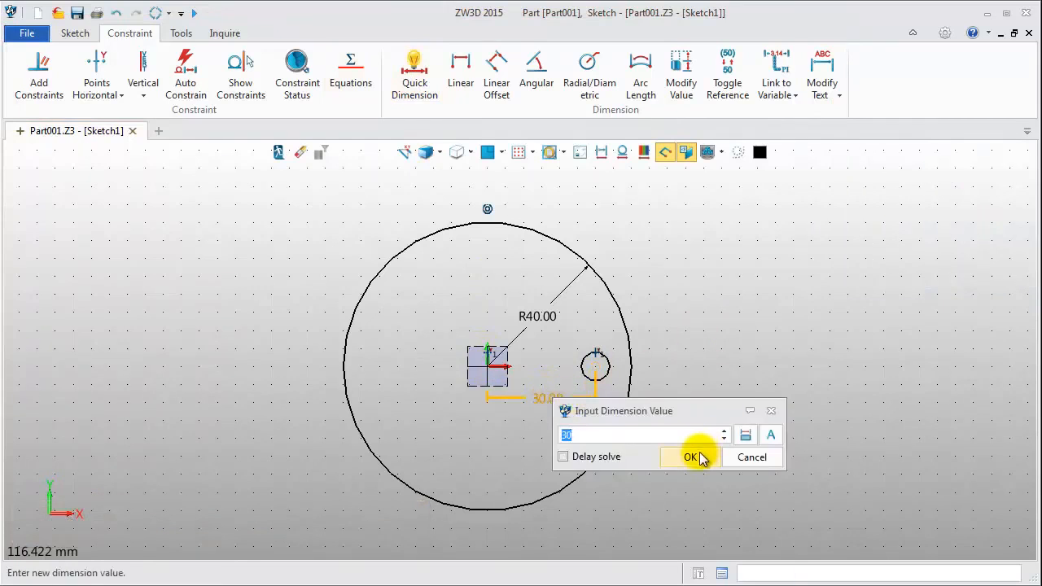
left_click(690, 456)
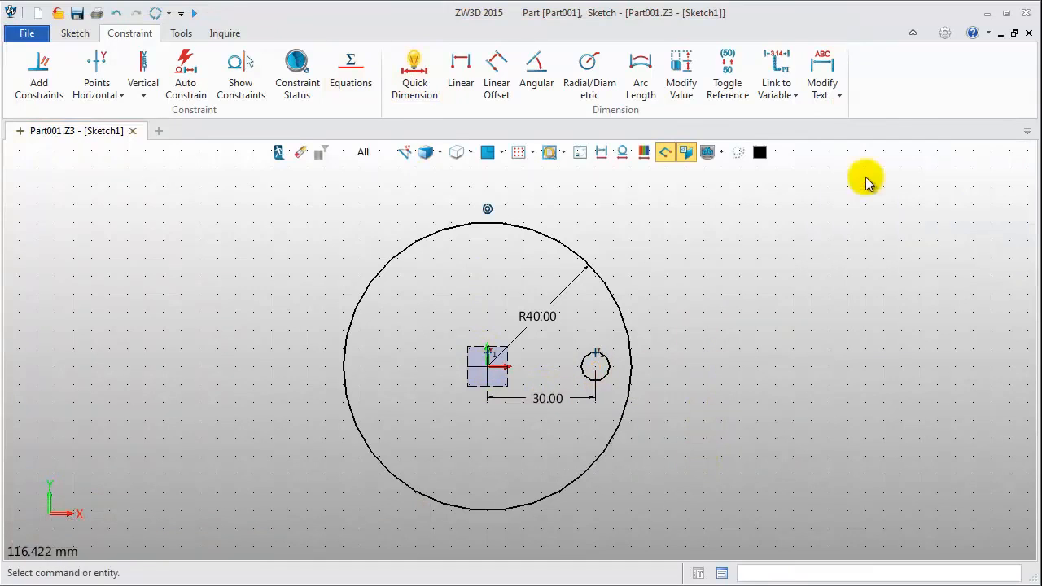
left_click(74, 32)
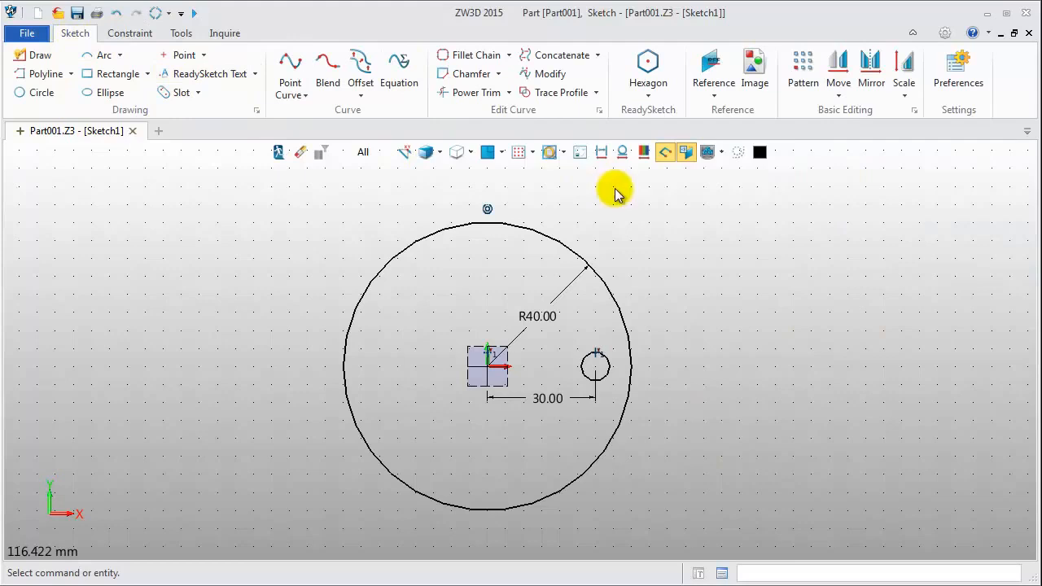
Circular-pattern the small circle around 0,0 with 6 copies at 60° pitch
left_click(802, 70)
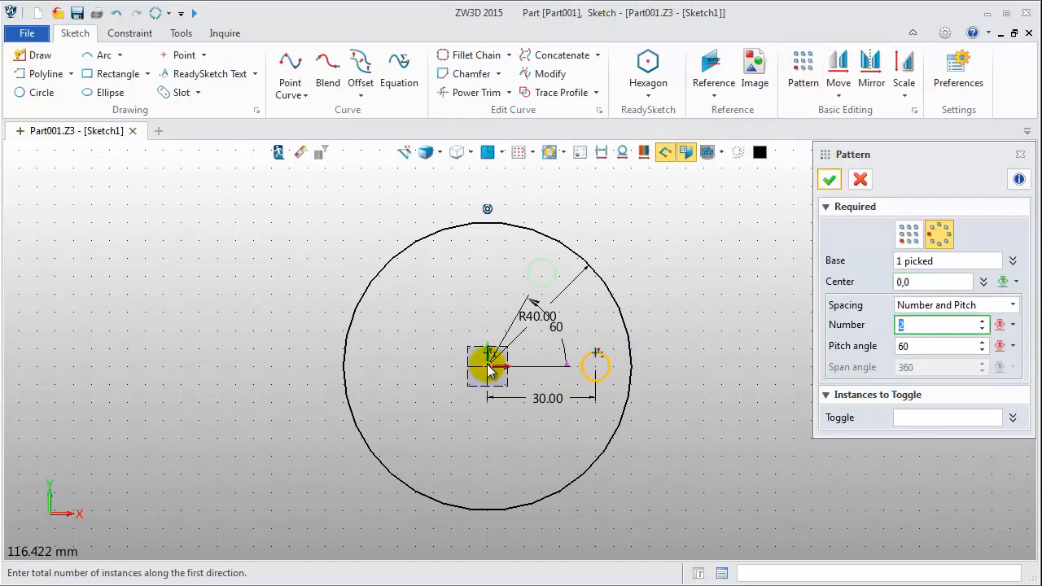
type("6")
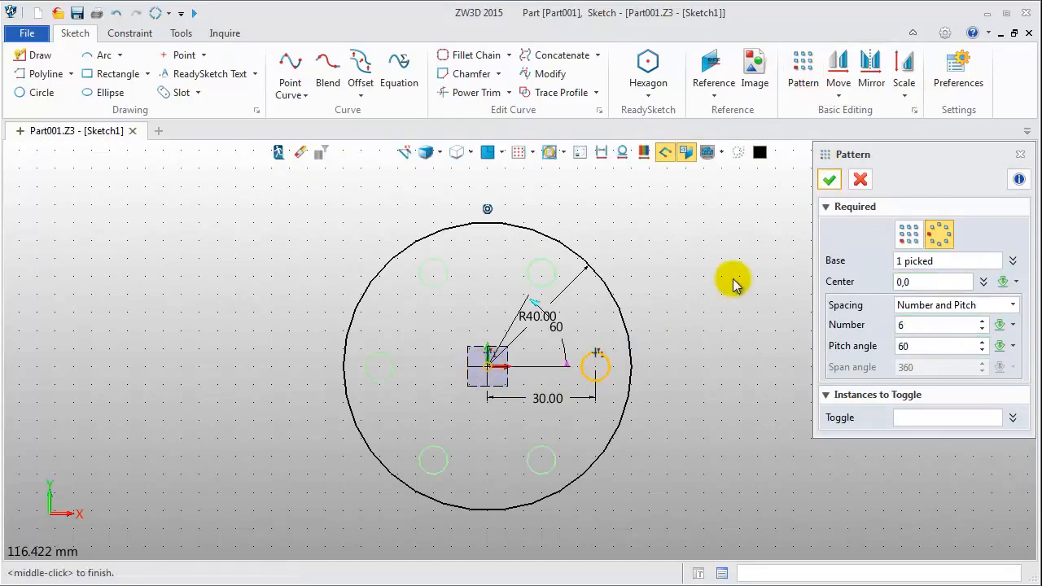
left_click(829, 179)
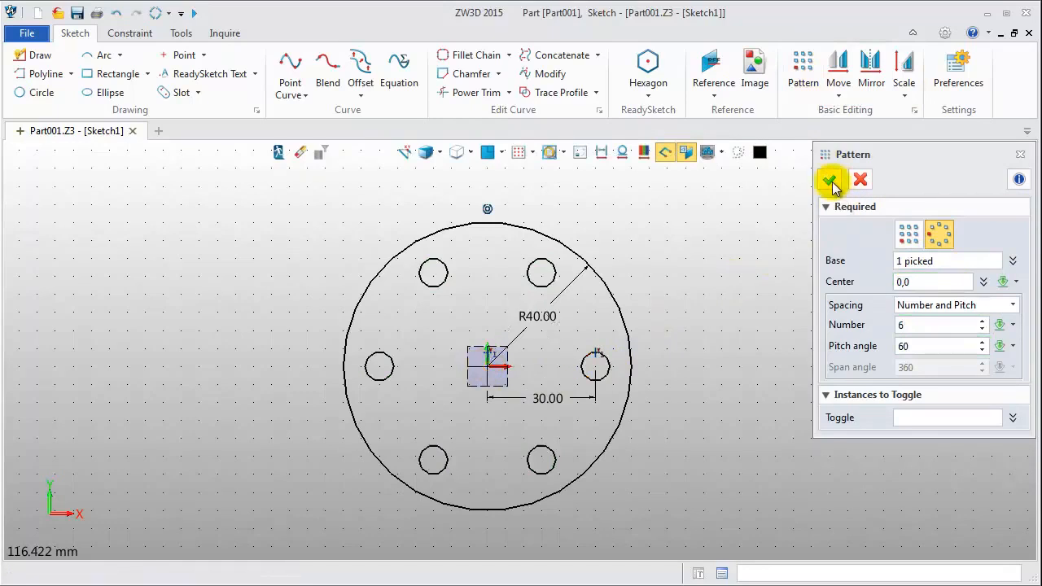
left_click(830, 179)
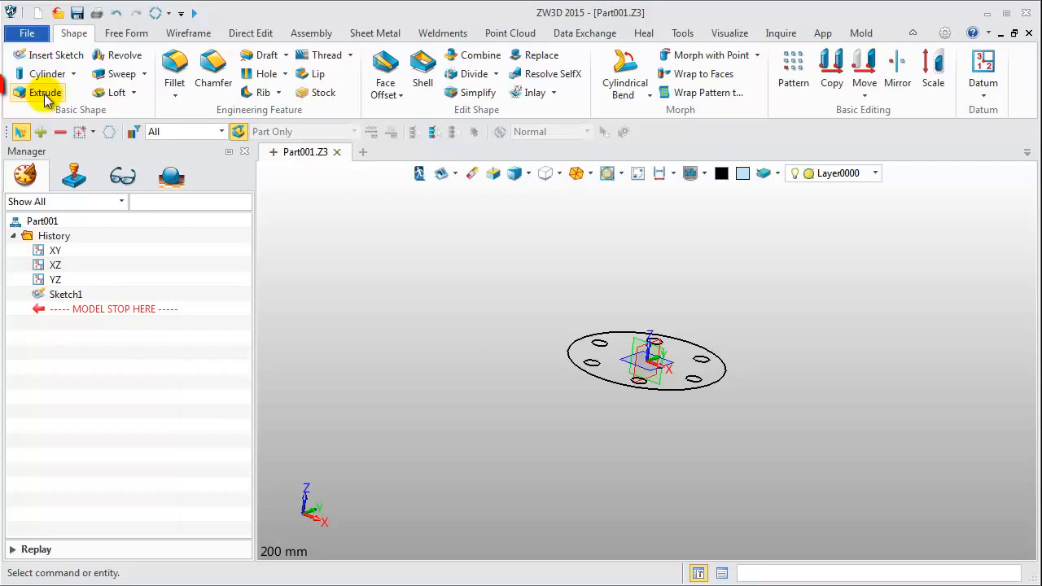
Extrude Sketch1 to an end of 10 mm, creating the holed base disc
left_click(45, 92)
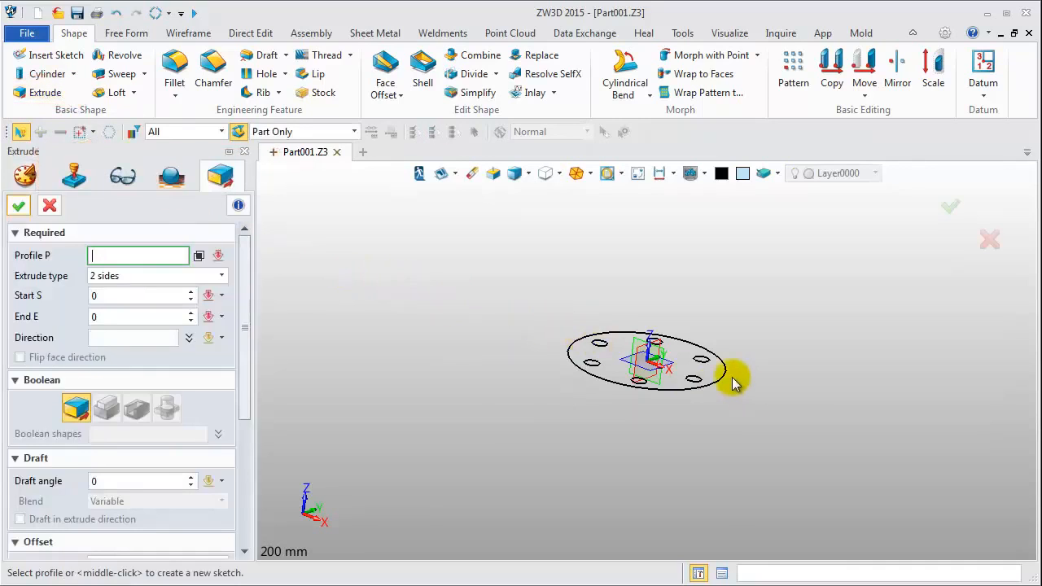
left_click(647, 358)
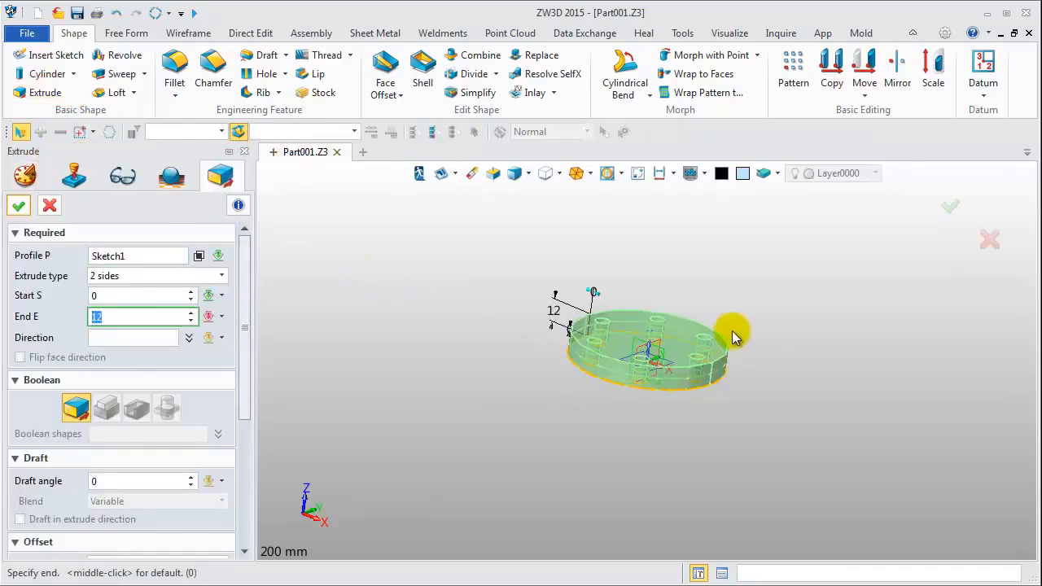
type("10")
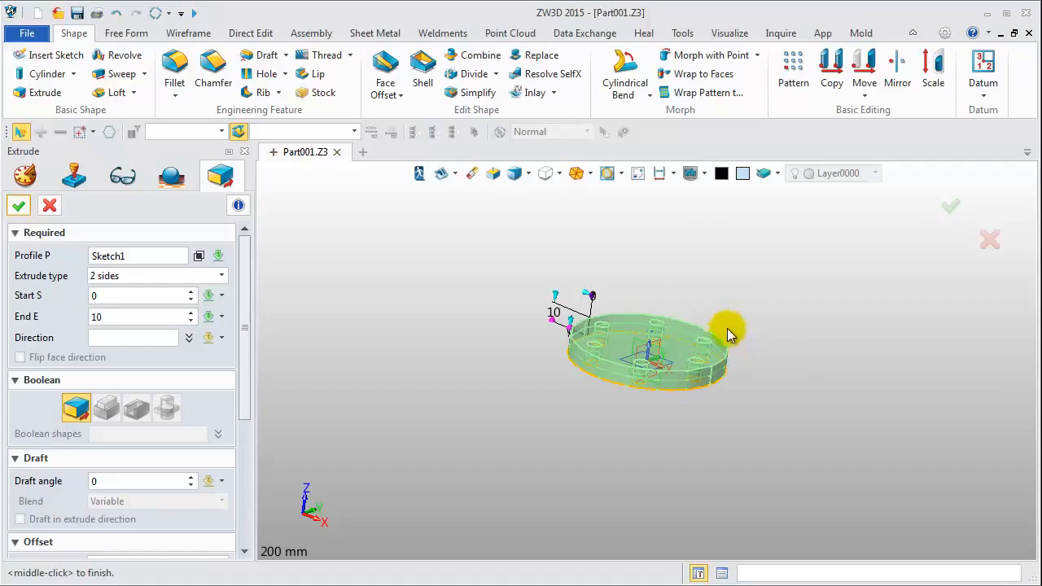
left_click(18, 205)
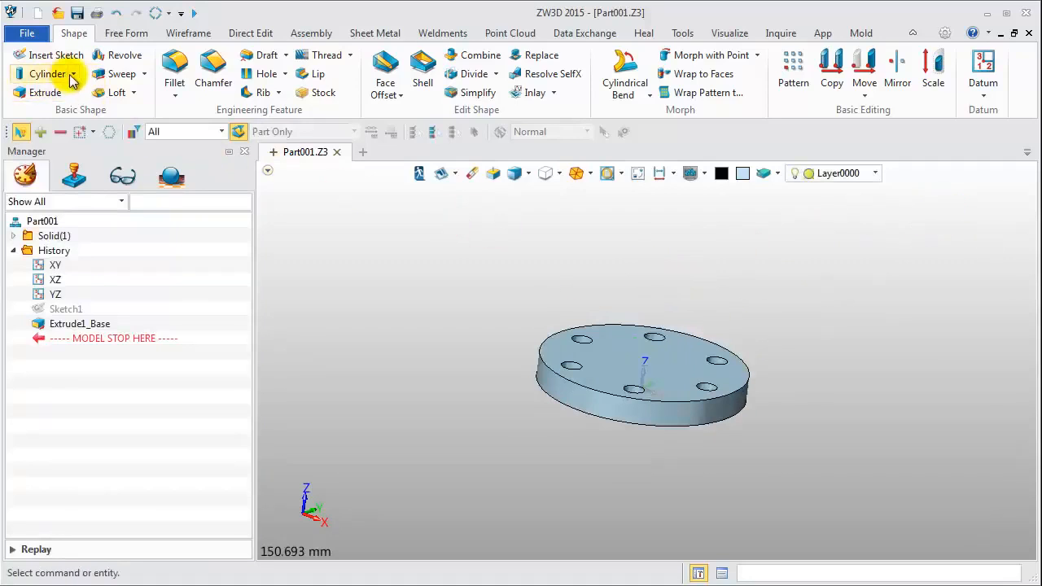
Add a cylinder boss of radius 22 and length 53 on the disc centre
left_click(46, 74)
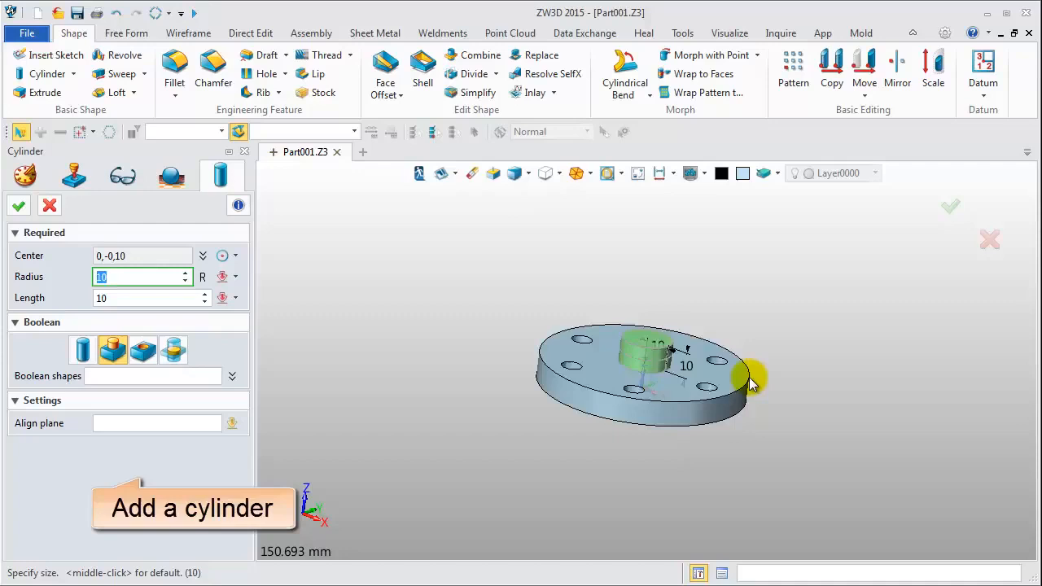
type("22")
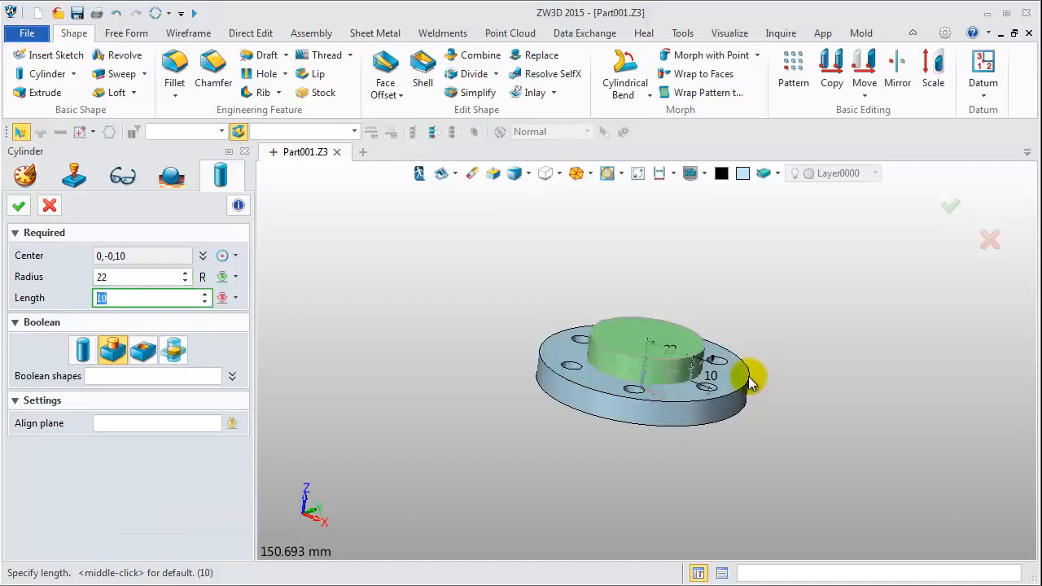
type("53")
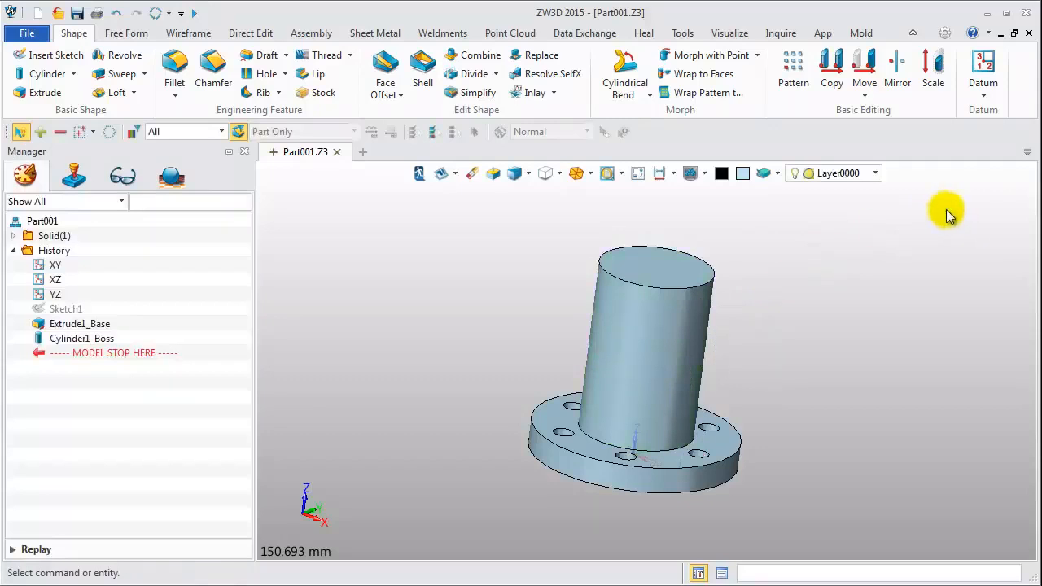
Insert Sketch2 and draw a radius 12 circle centred at the origin
left_click(768, 193)
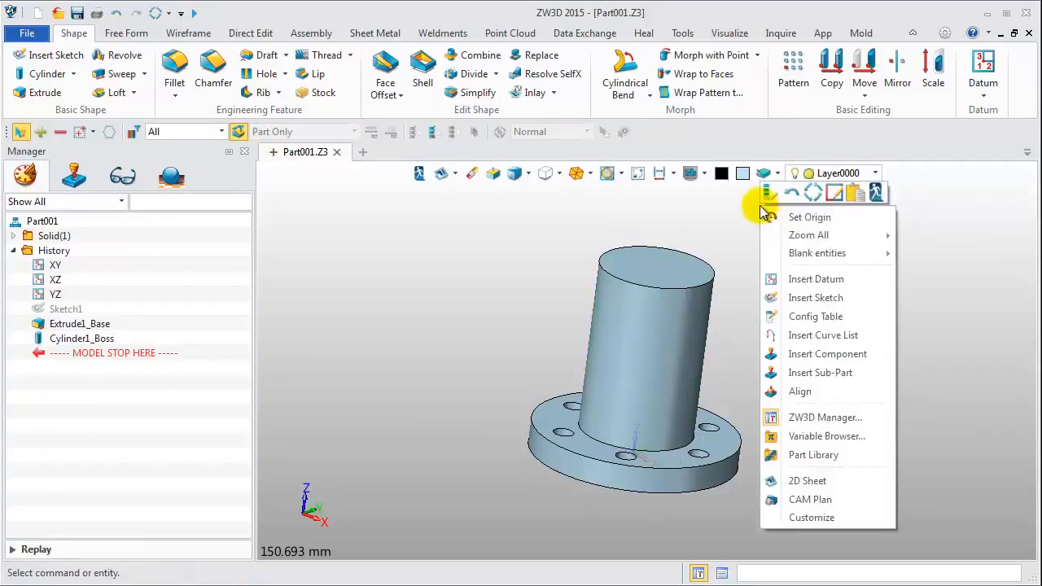
left_click(815, 297)
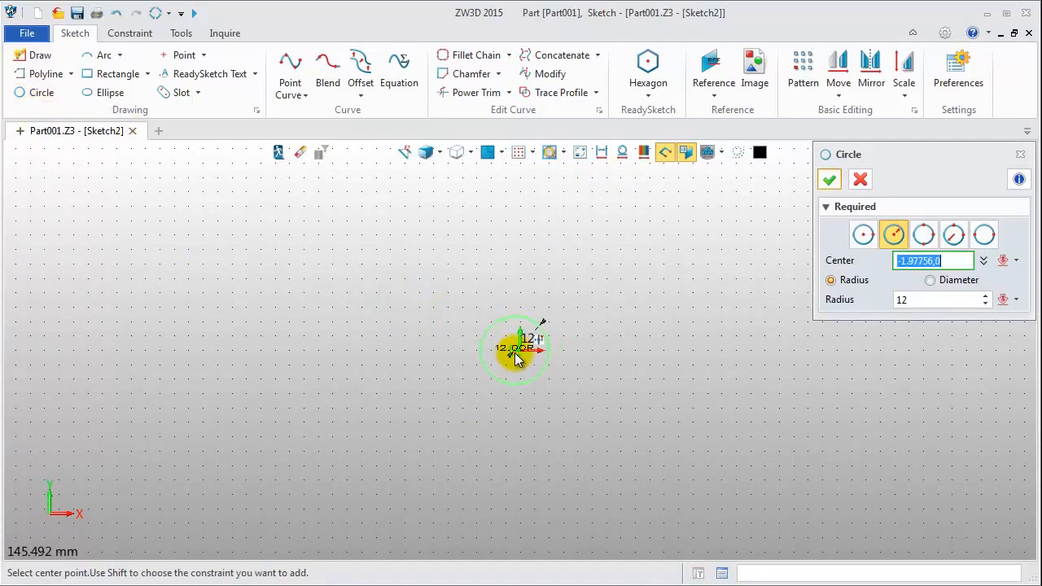
left_click(517, 350)
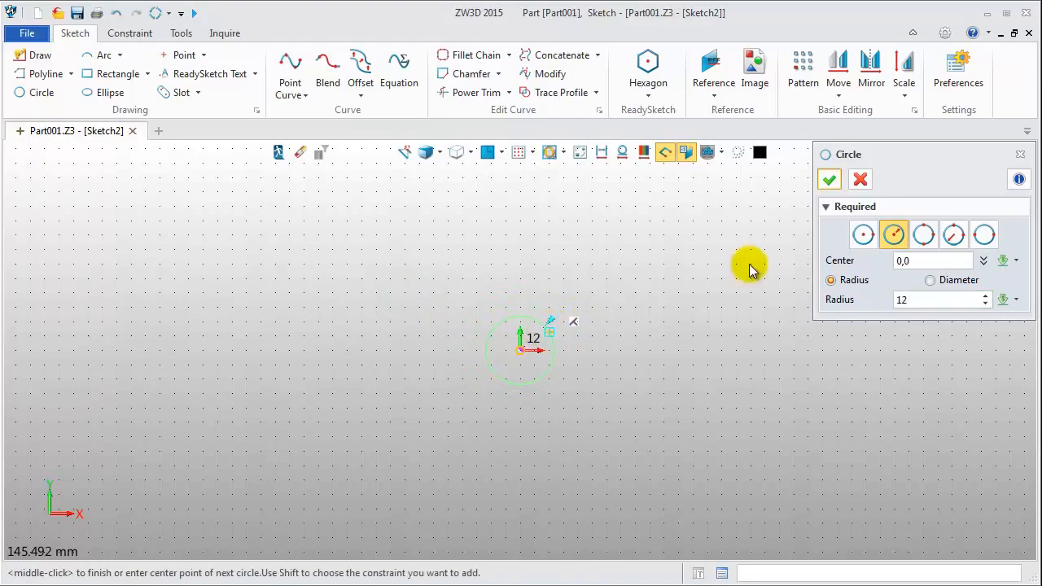
left_click(828, 179)
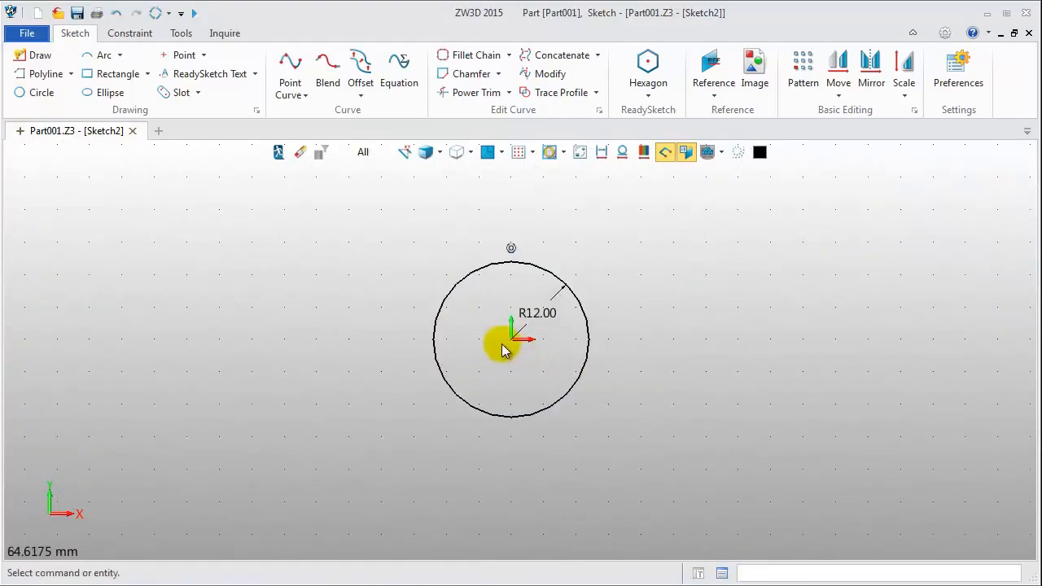
Draw a small rectangle over the R12 circle's right edge, sized 5
left_click(118, 74)
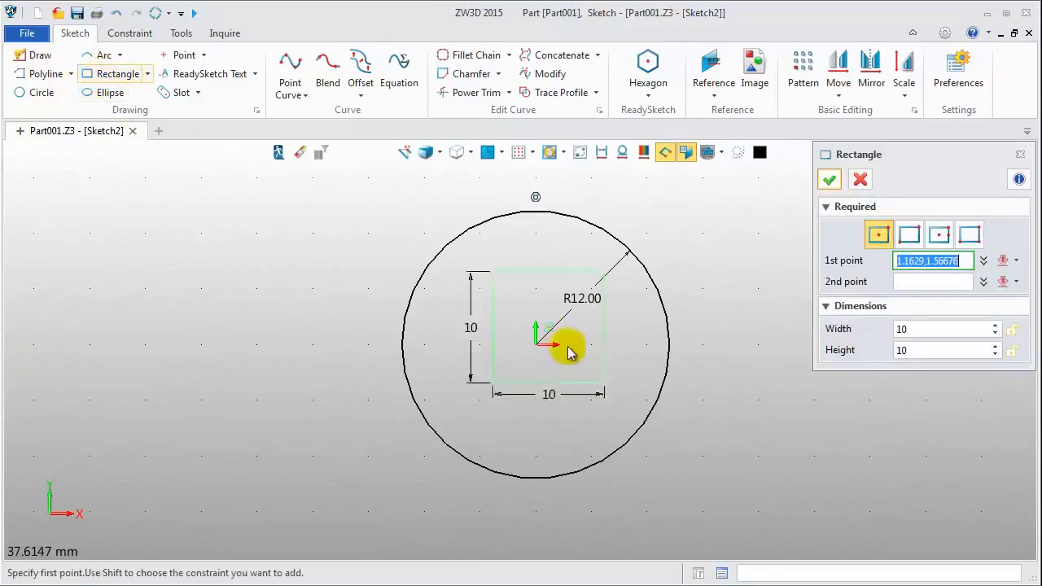
left_click(569, 352)
type("12")
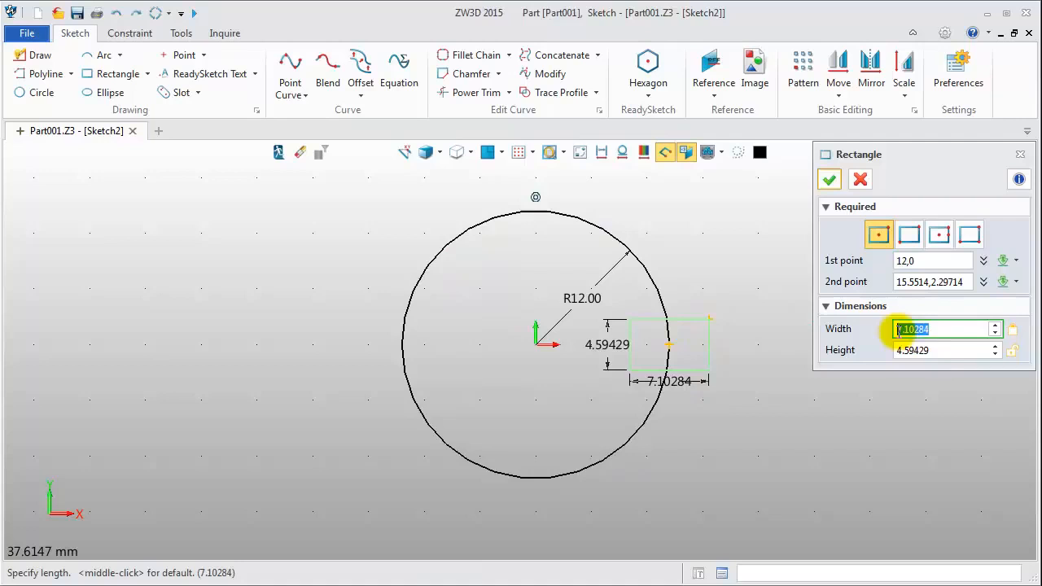
type("5")
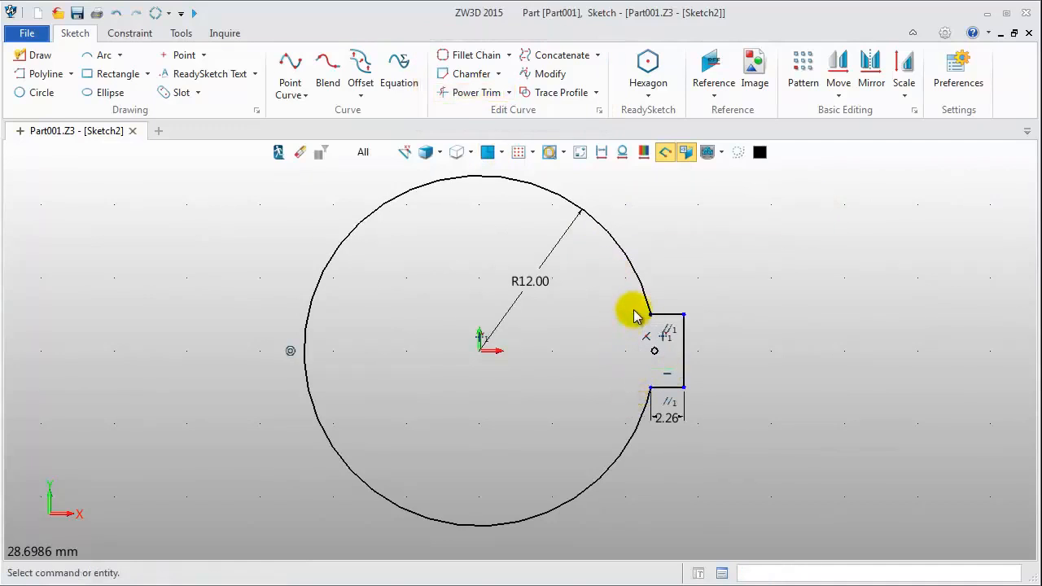
mouse_move(171, 77)
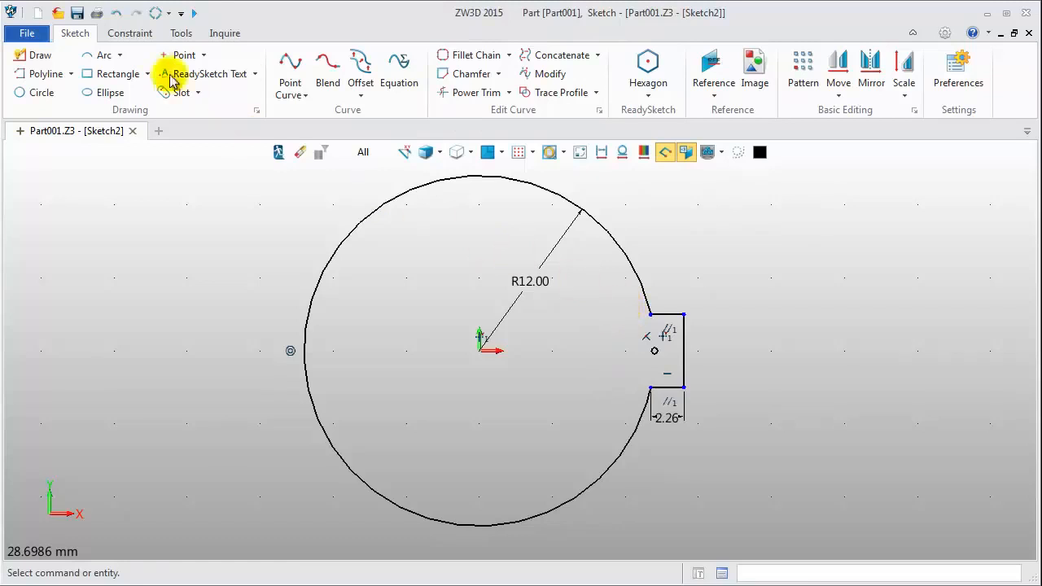
Add a vertical constraint to the notch's right edge and a 5.00 height dimension
left_click(130, 33)
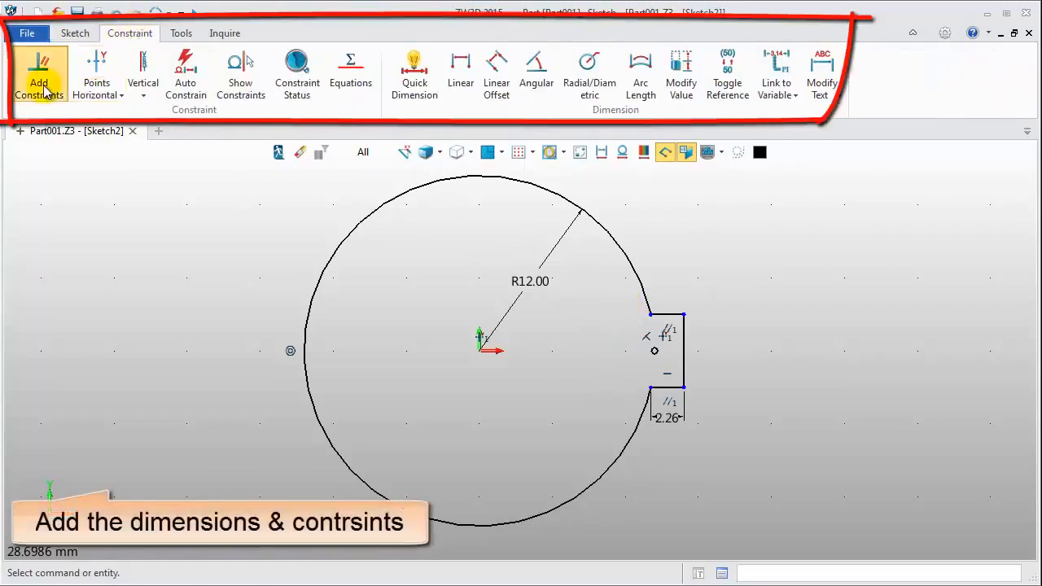
left_click(38, 73)
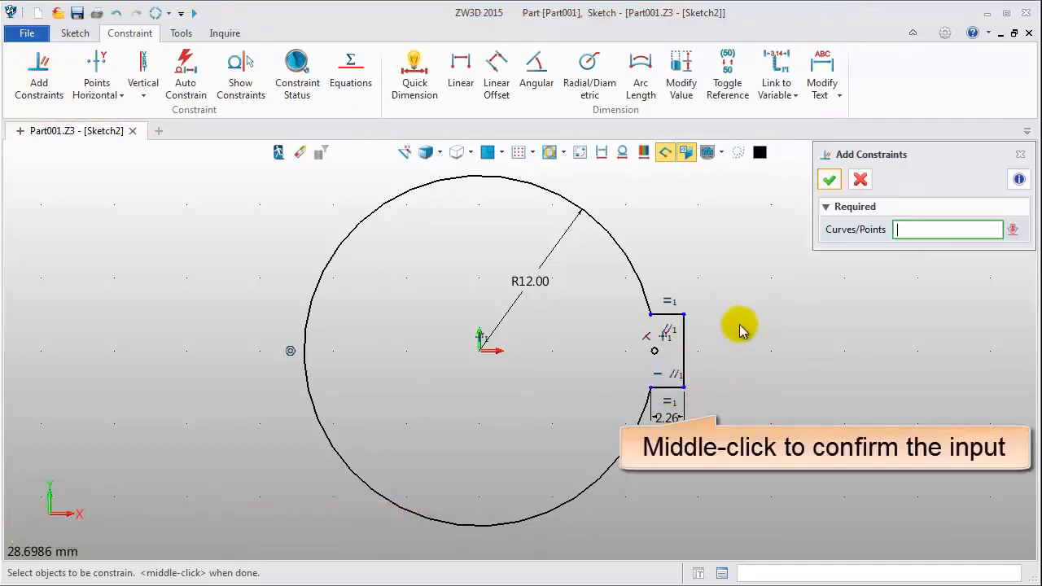
left_click(684, 342)
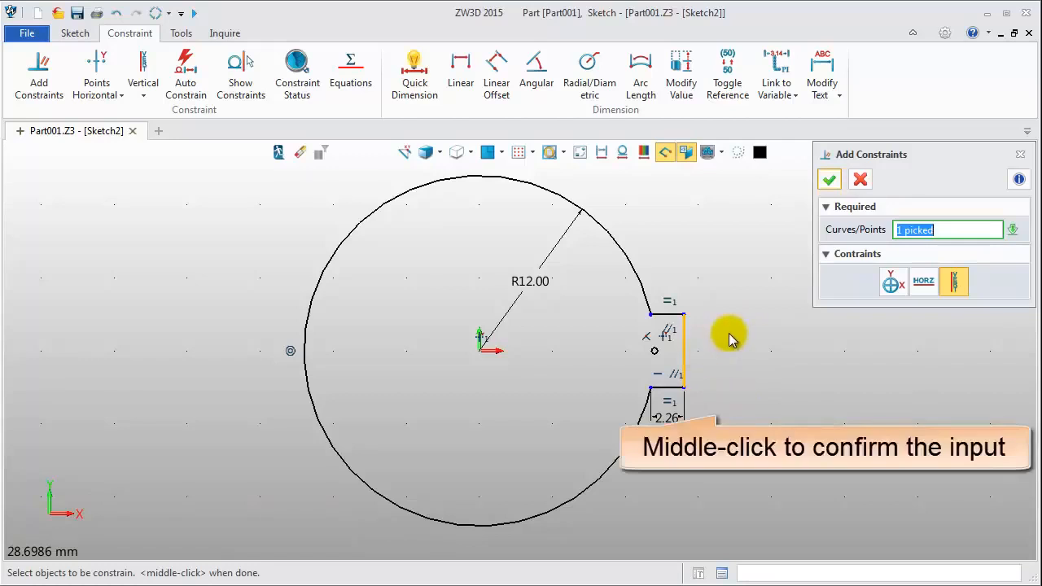
middle_click(729, 338)
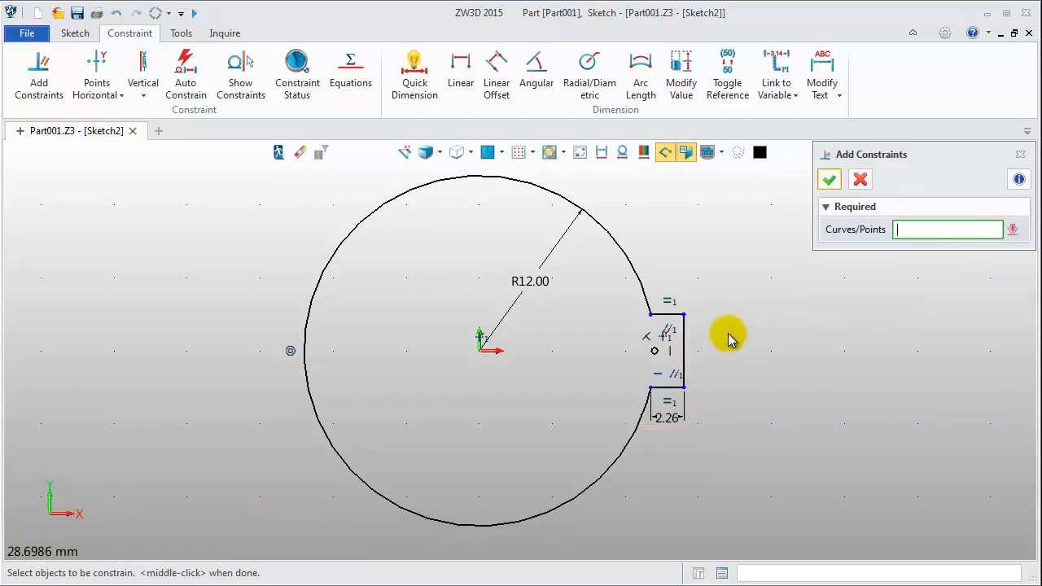
left_click(415, 69)
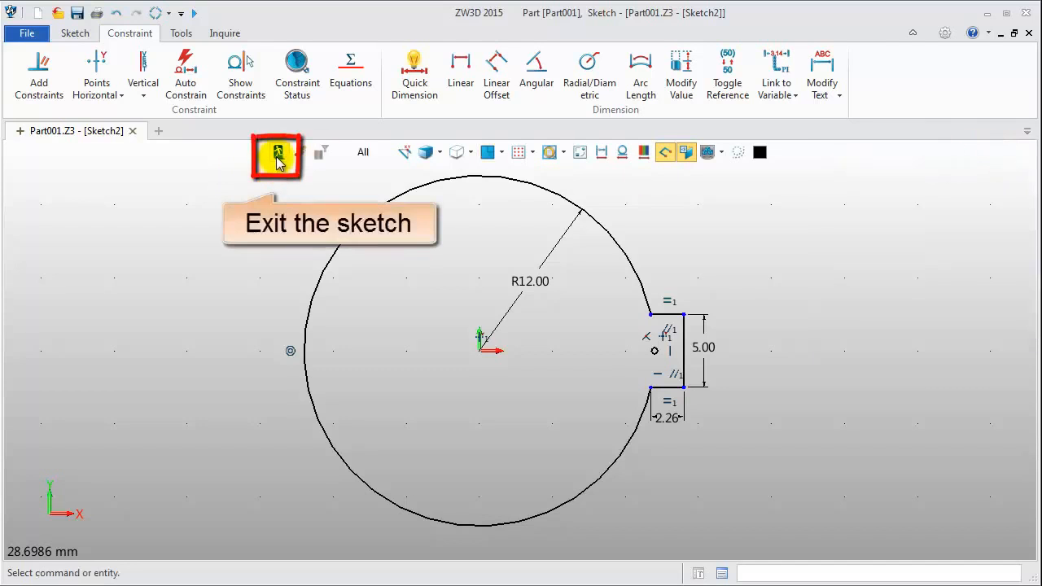
Extrude the keyed Sketch2 profile to the flange bottom face as a Remove cut (Extrude2_Cut)
left_click(276, 155)
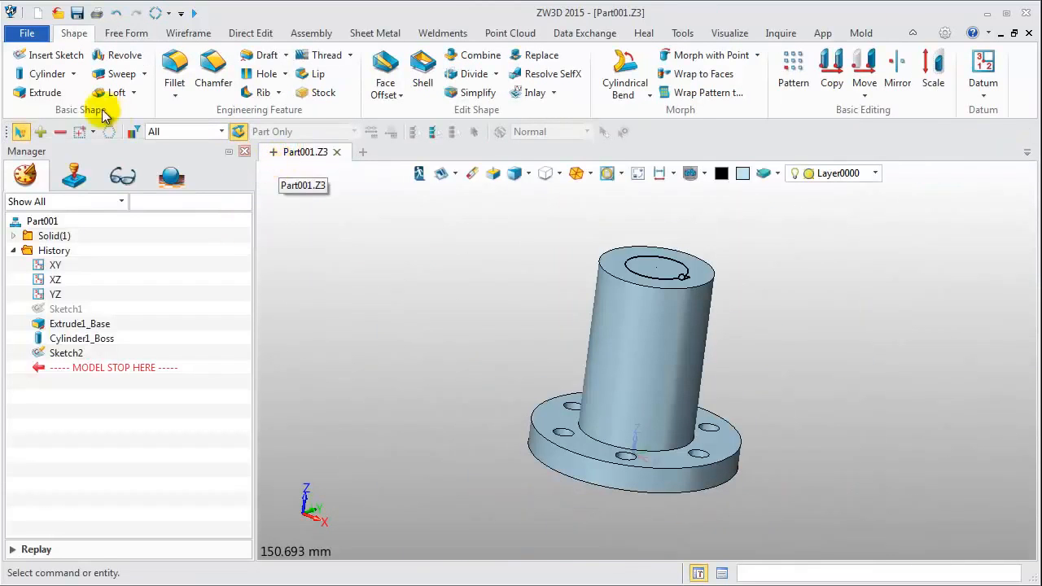
left_click(42, 92)
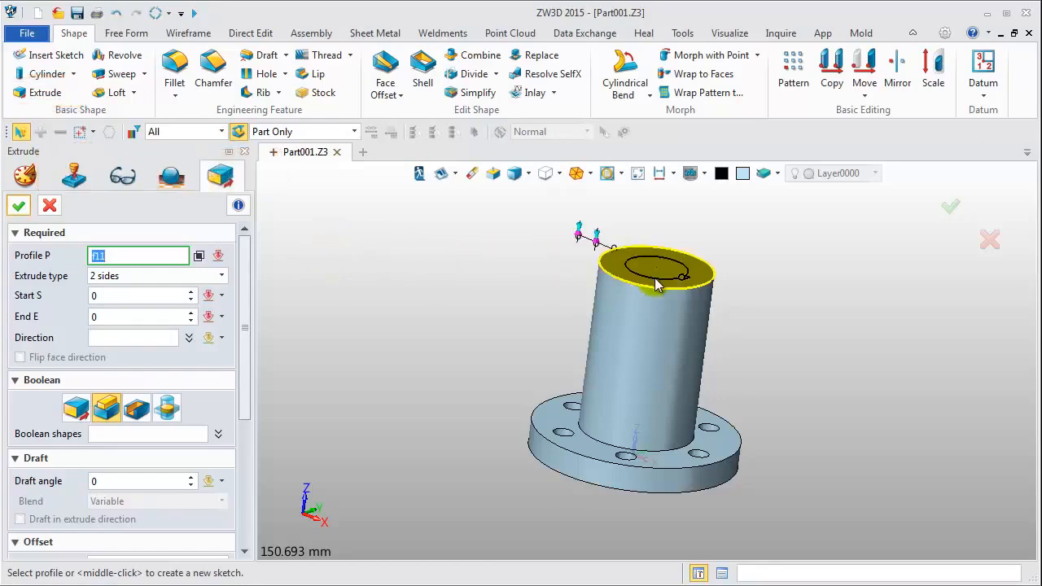
left_click(655, 265)
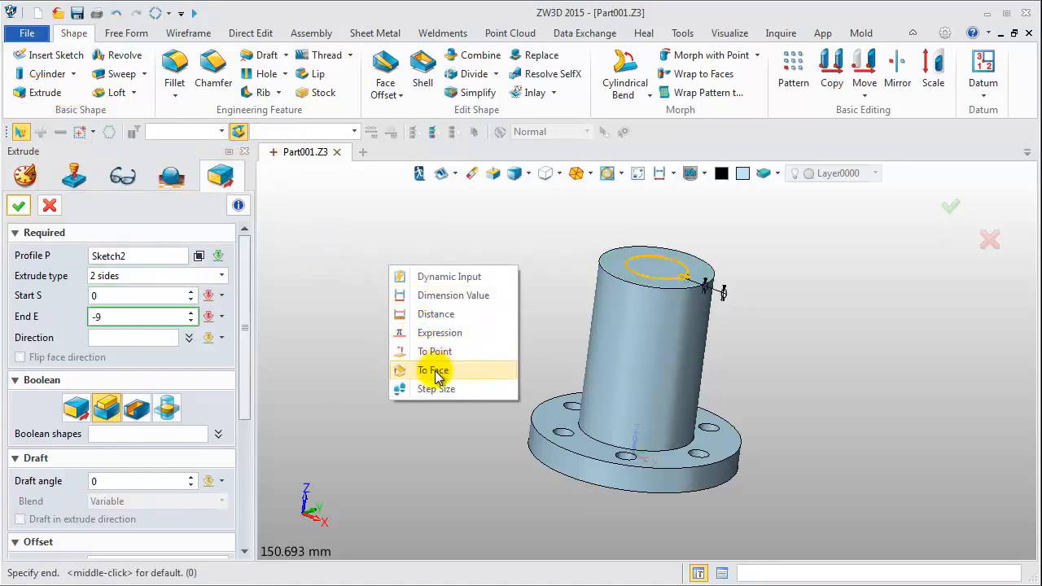
left_click(433, 371)
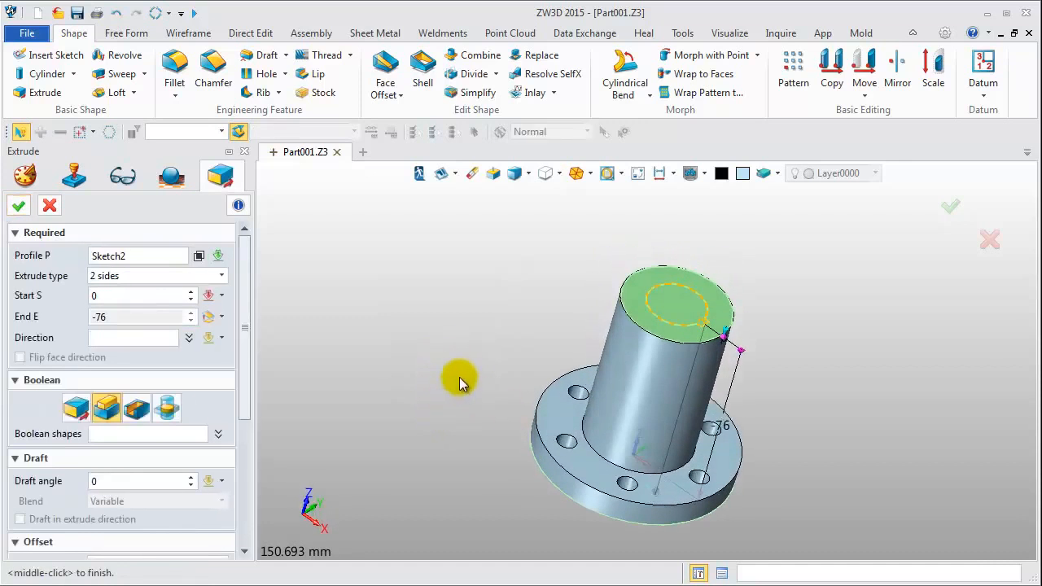
left_click(136, 407)
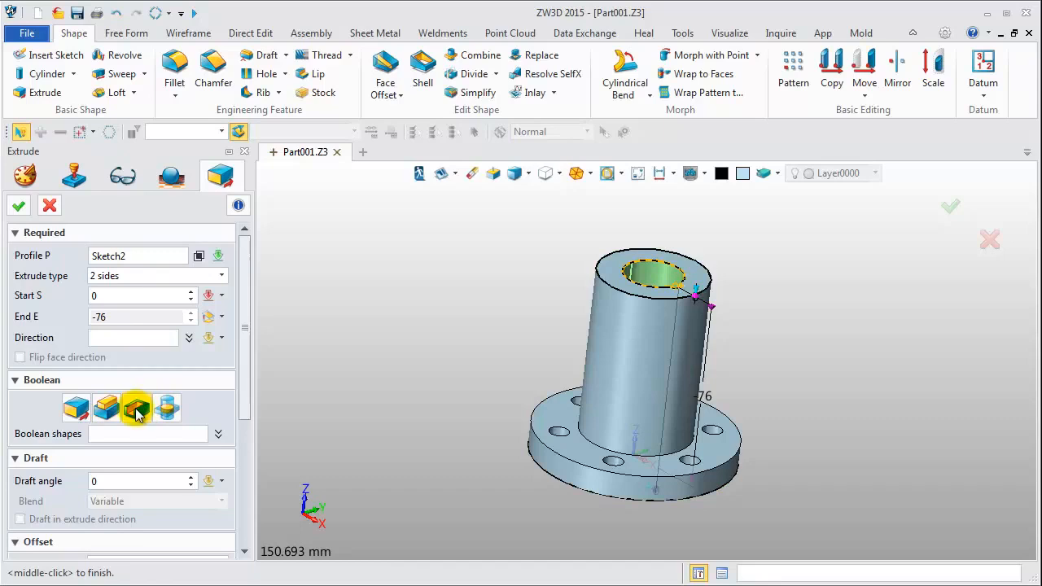
left_click(18, 205)
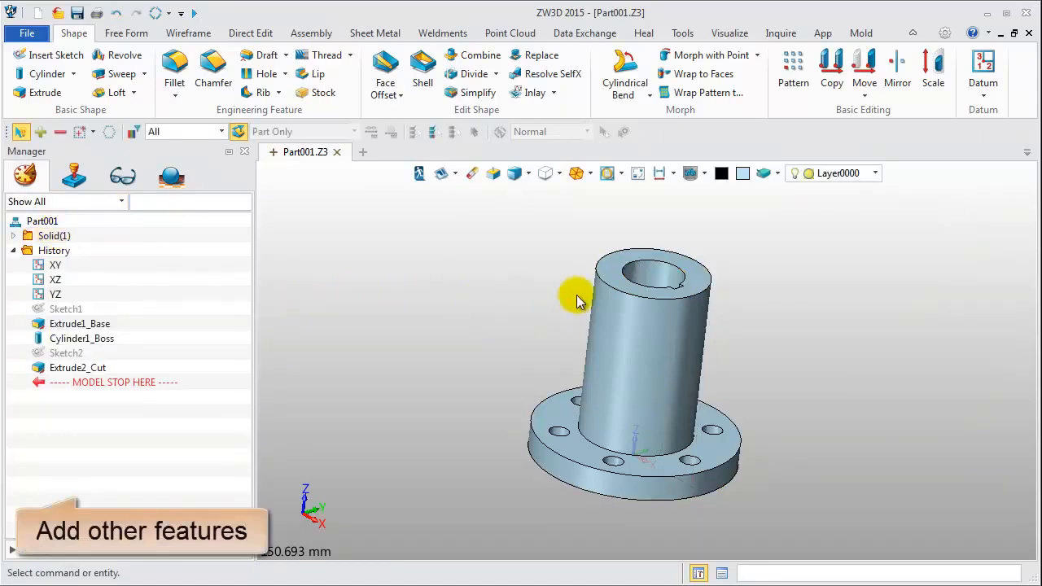
Add a 2 mm chamfer to the boss's top outer edge and fillet both flange rim edges
right_click(651, 277)
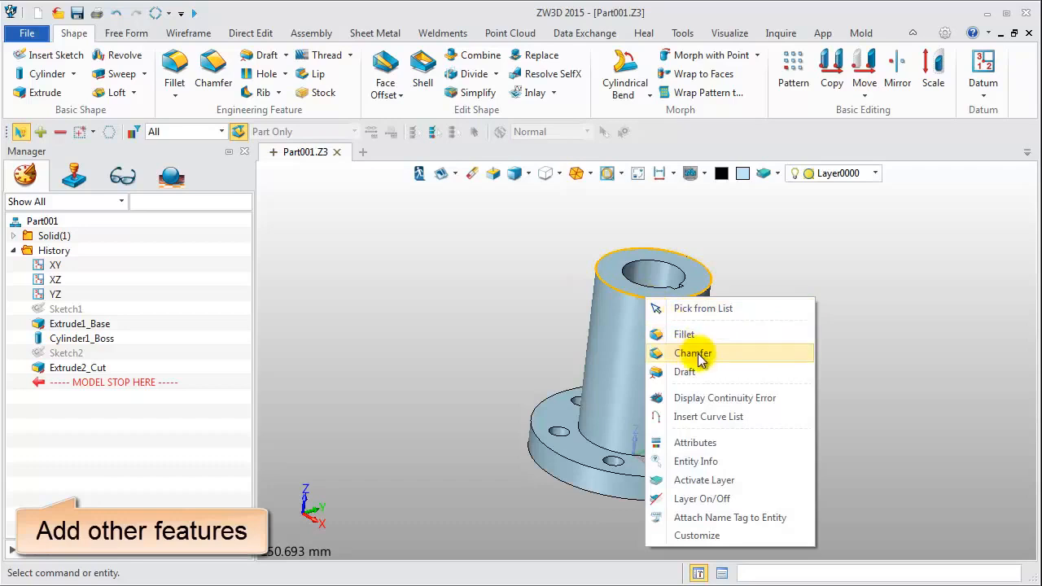
left_click(693, 353)
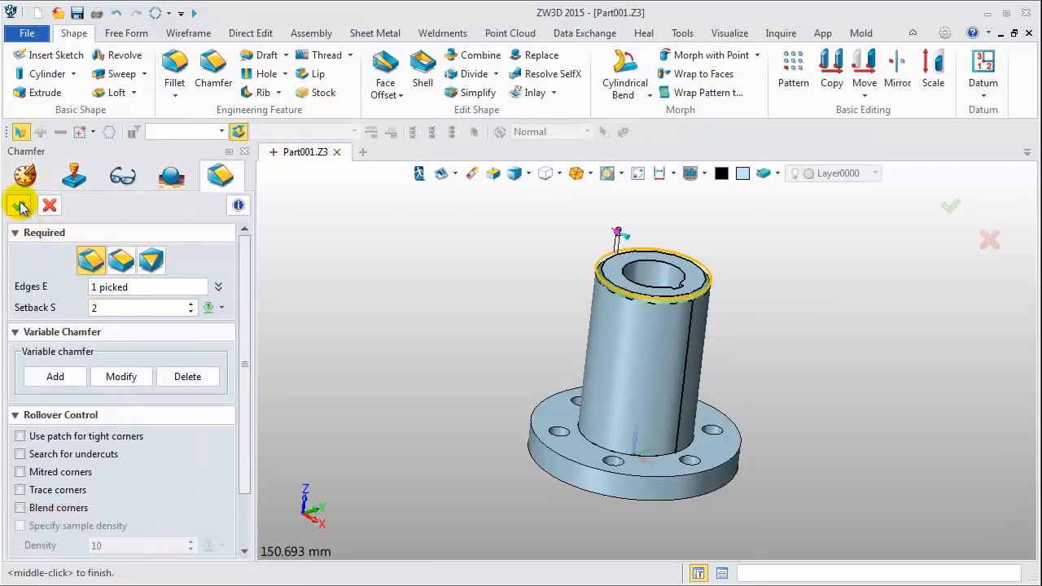
left_click(20, 204)
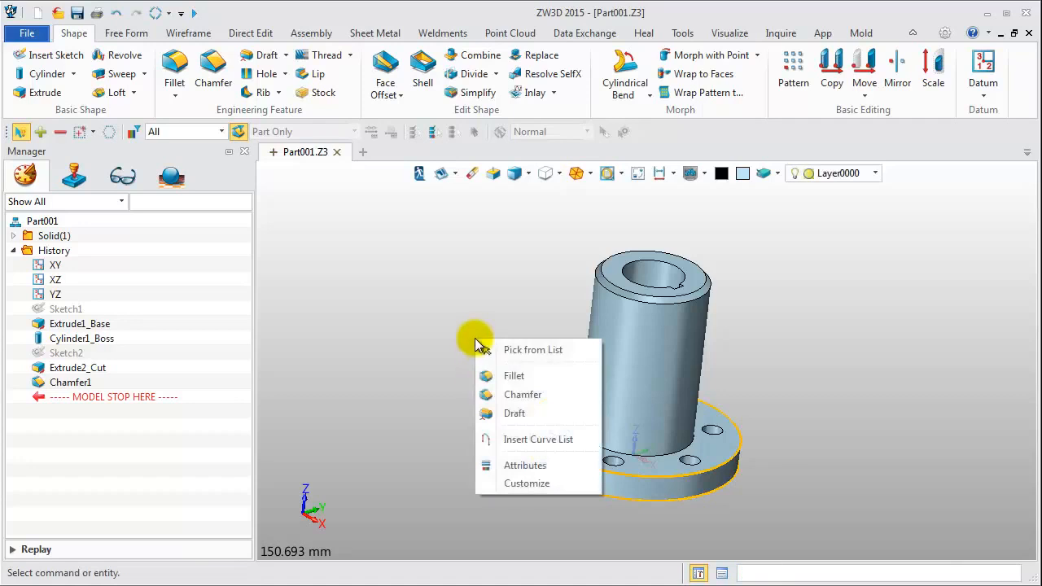
left_click(514, 376)
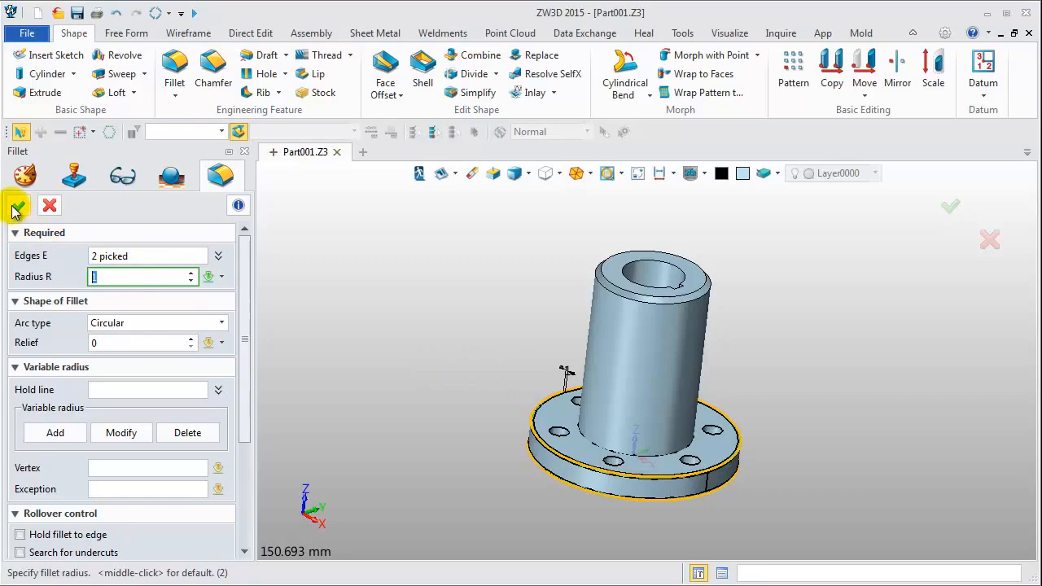
left_click(17, 205)
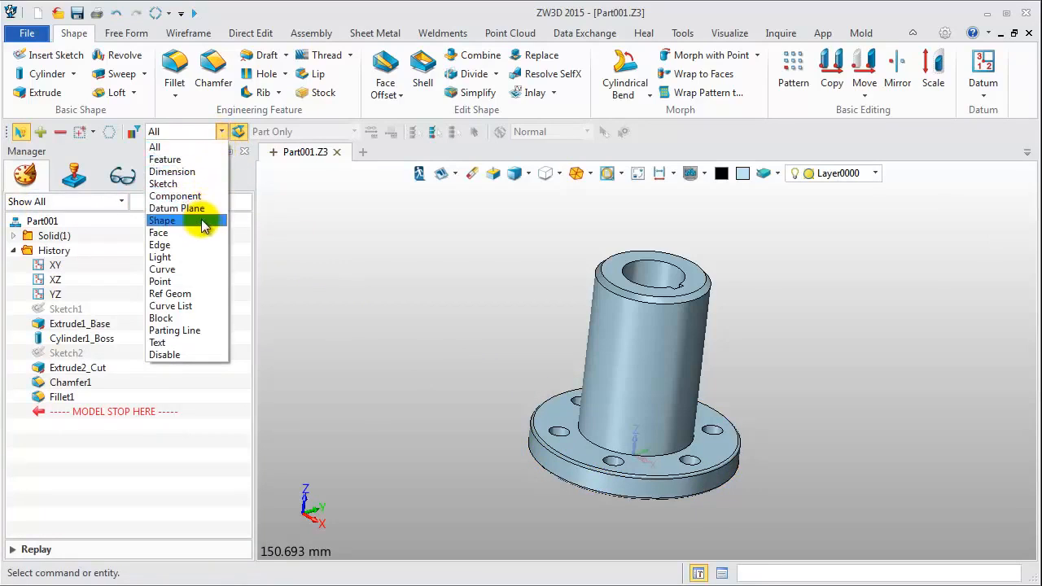
Bring up the whole solid's attribute settings to change its colour
right_click(635, 366)
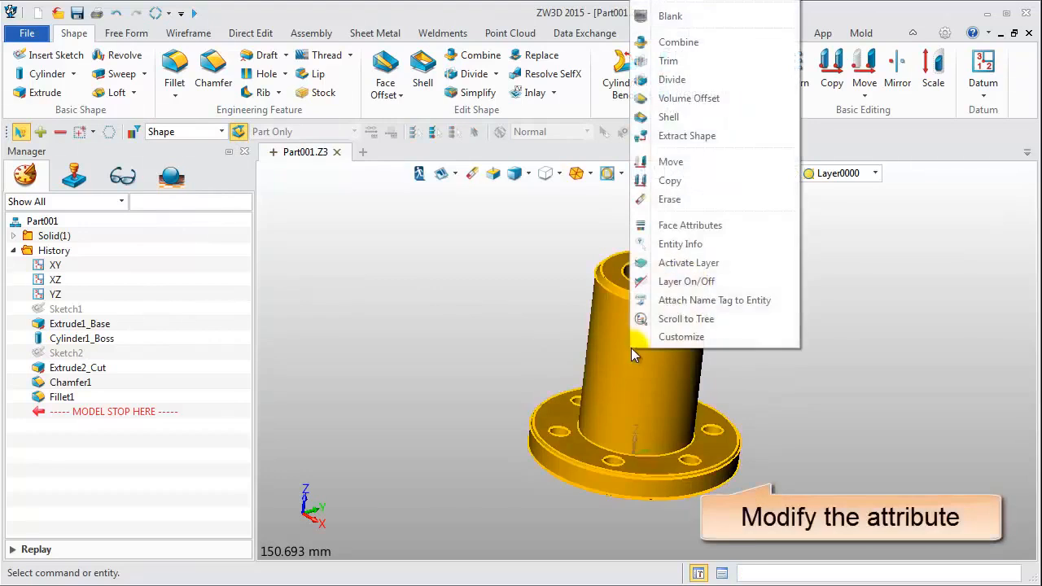
left_click(690, 224)
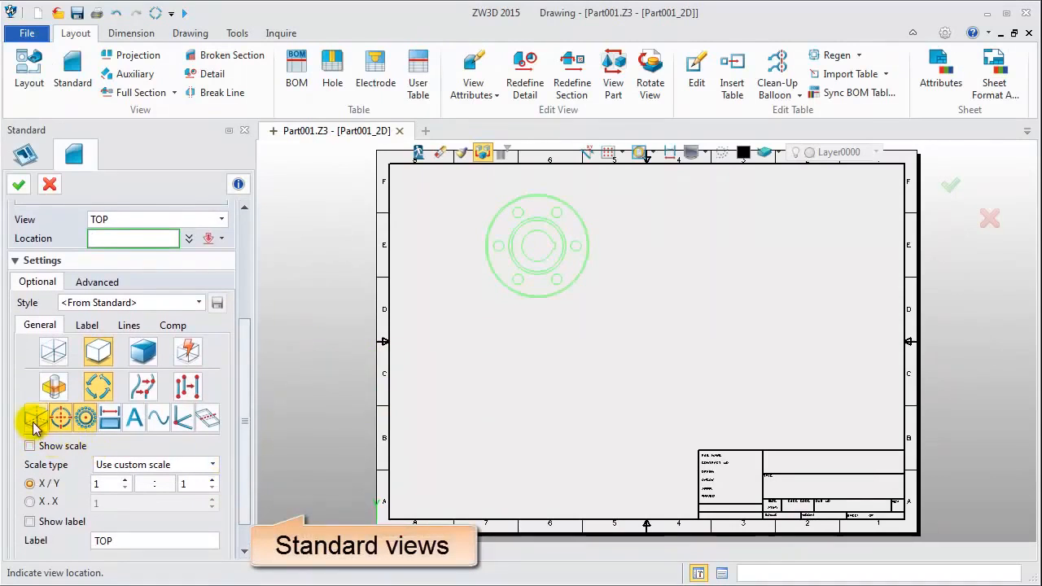
Place the top view plus projected side and front views on the Part001_2D sheet
left_click(513, 253)
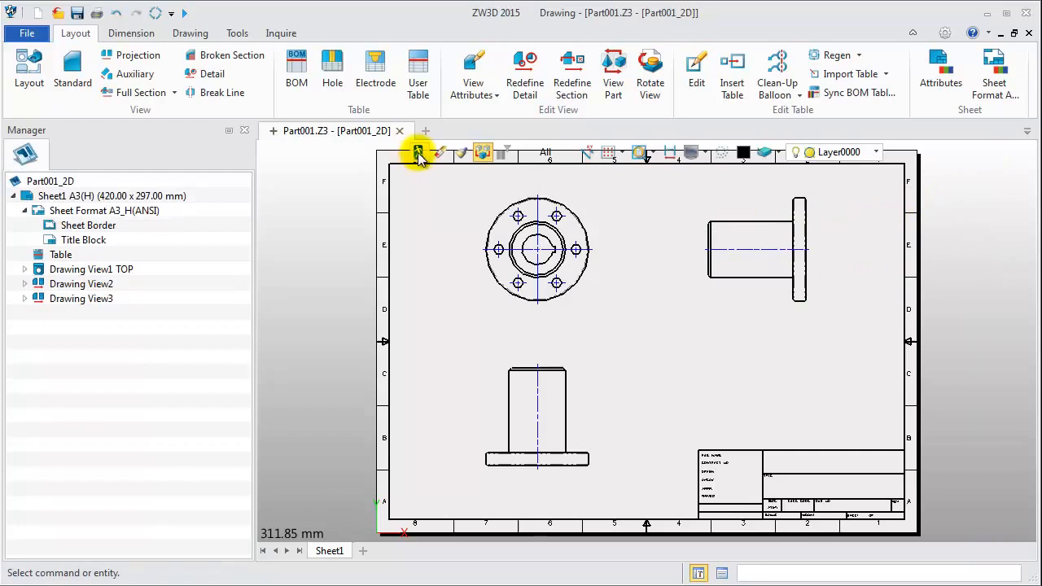
mouse_move(417, 154)
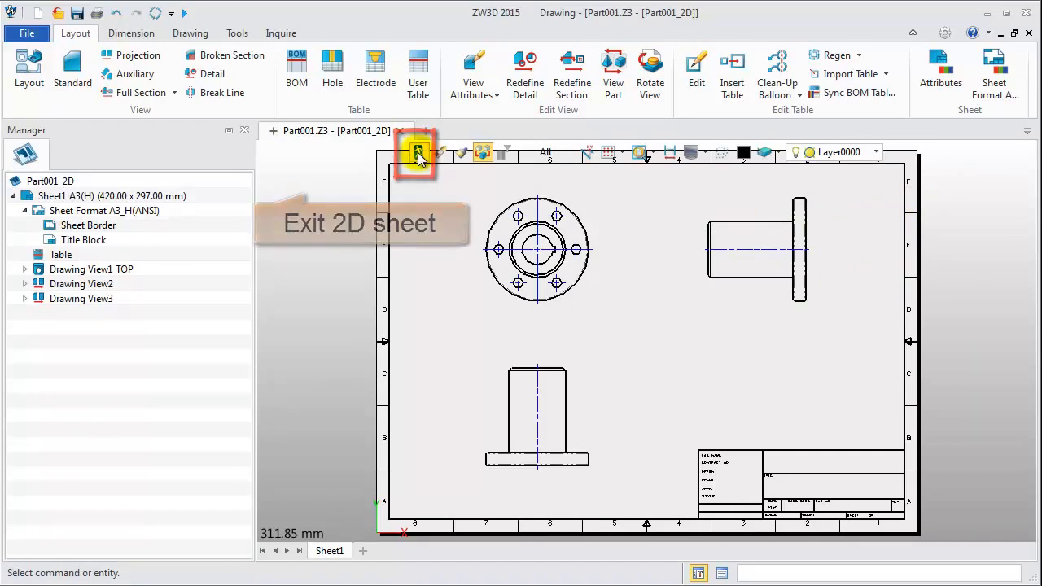
Exit the drawing and part to the file root, previewing Part001 and Part001_2D
left_click(417, 155)
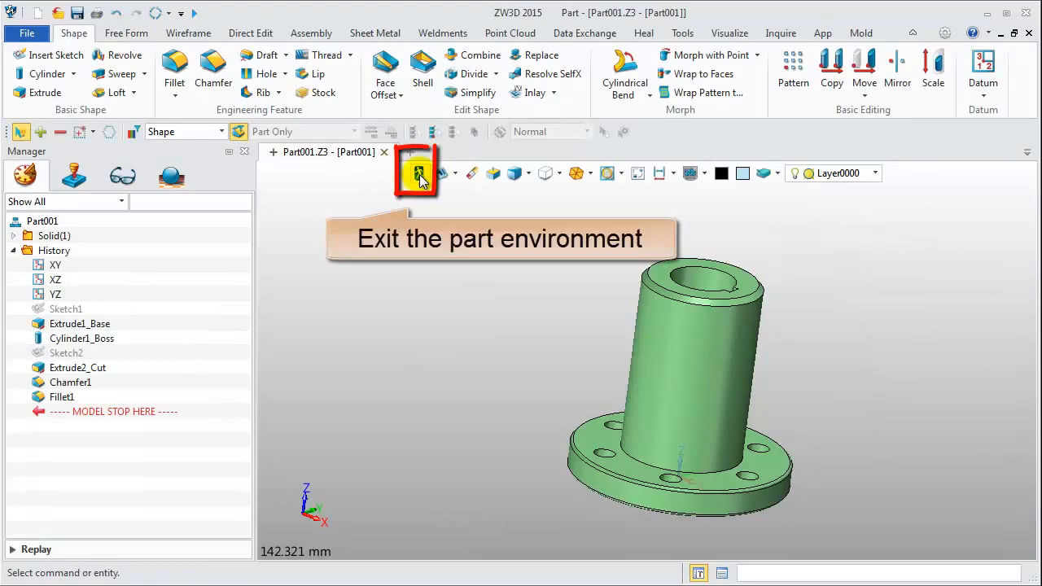
left_click(416, 173)
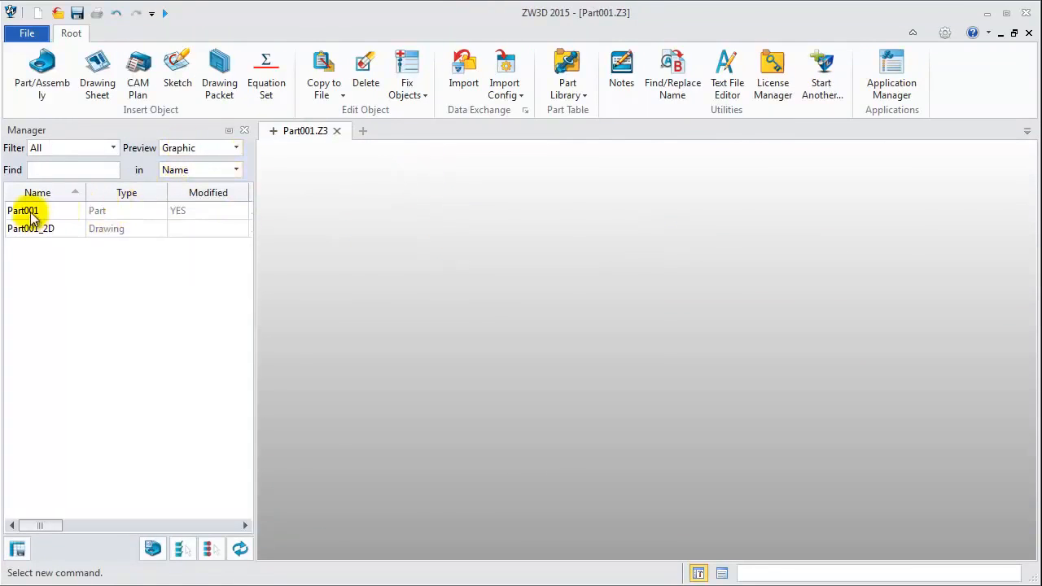
left_click(23, 210)
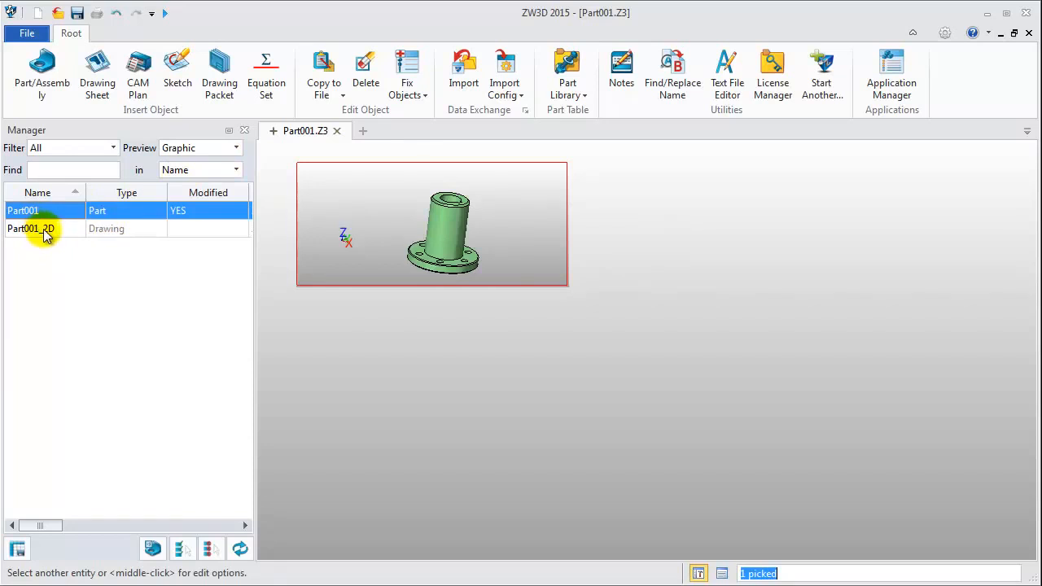
double_click(31, 228)
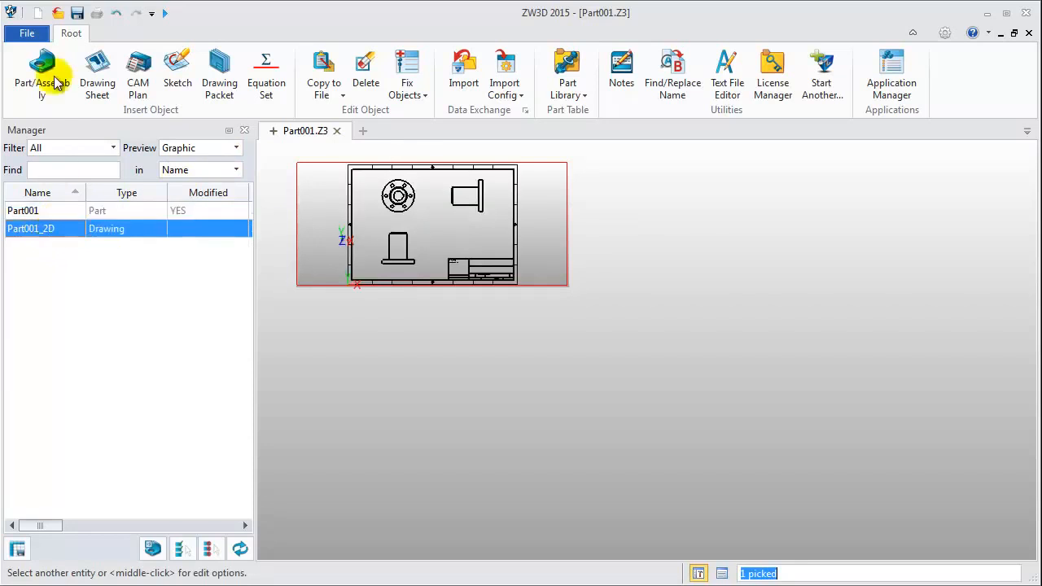
Save as Part001.Z3, then reopen the green Part001 flange part from the Manager
left_click(77, 13)
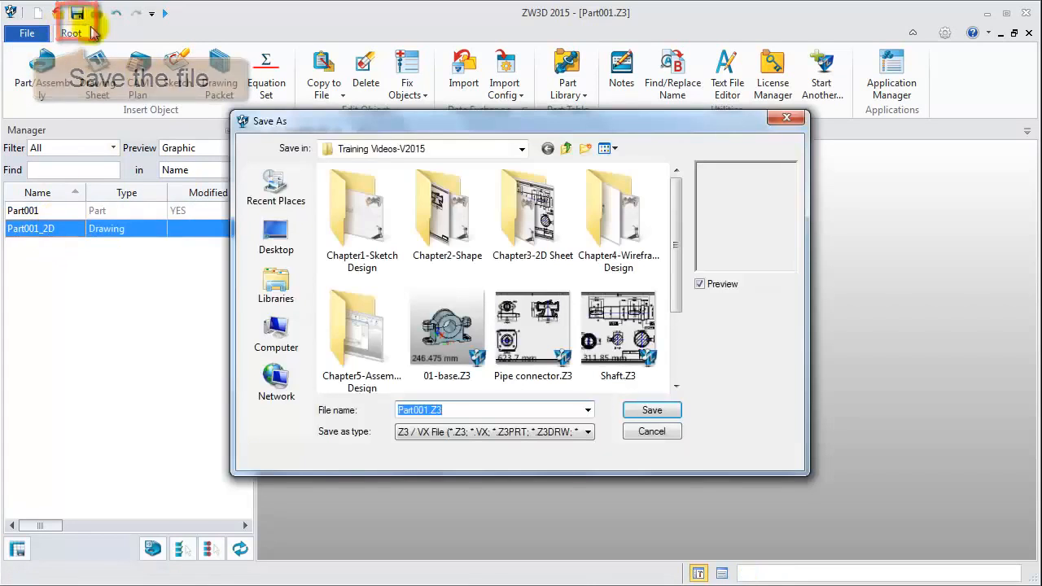
left_click(651, 409)
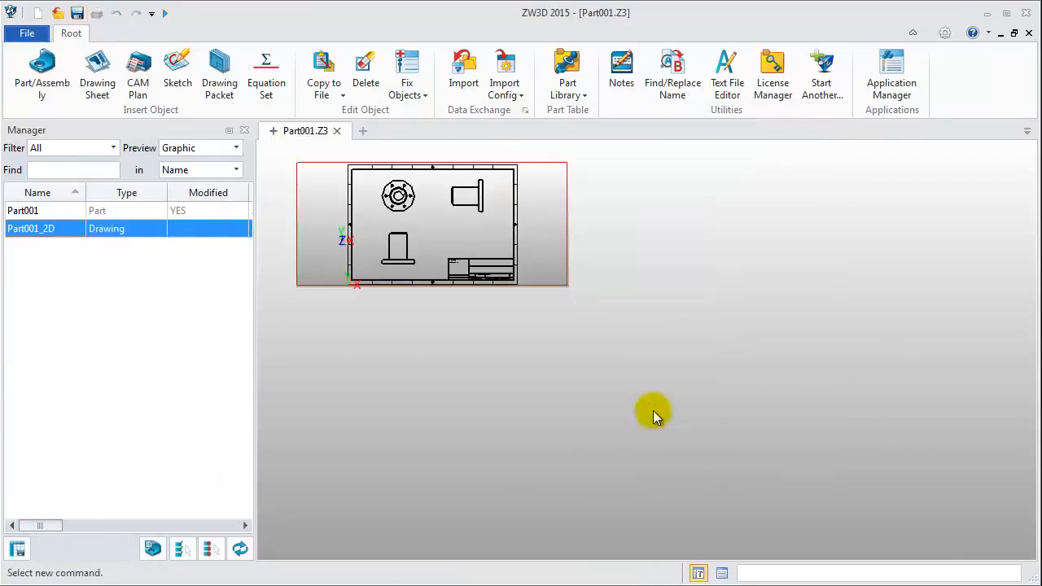
left_click(23, 210)
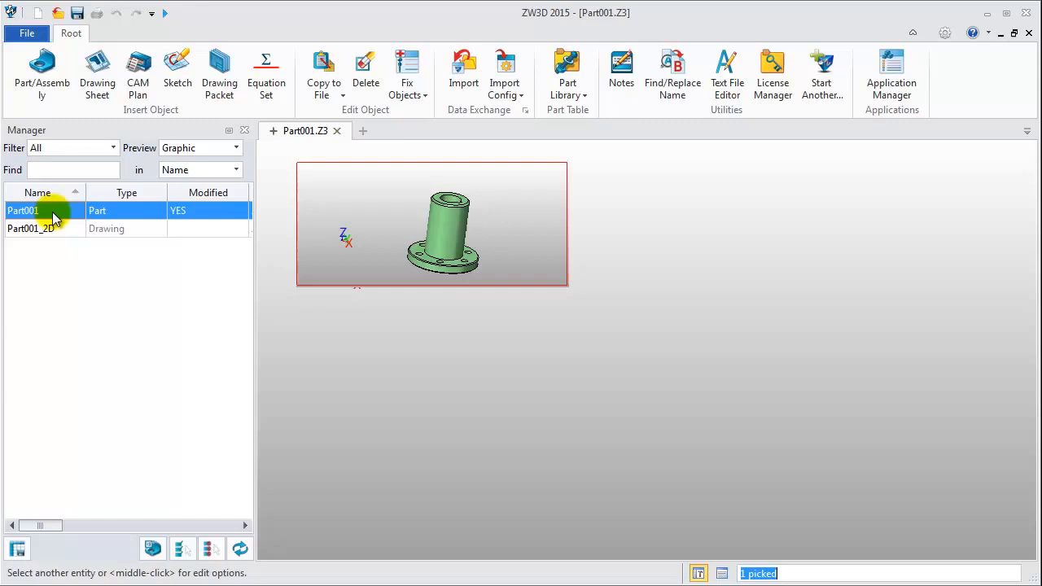
double_click(22, 210)
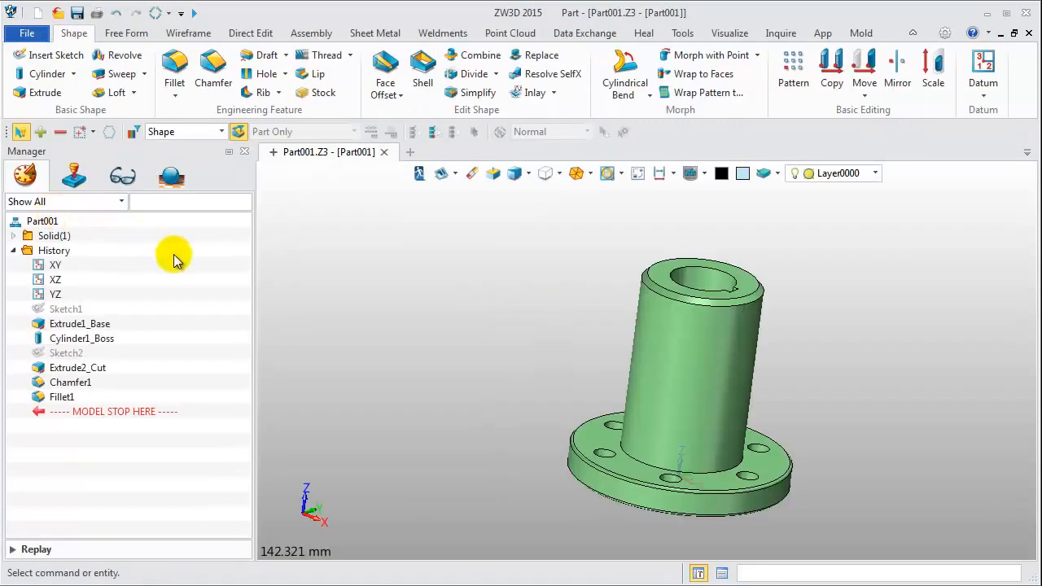